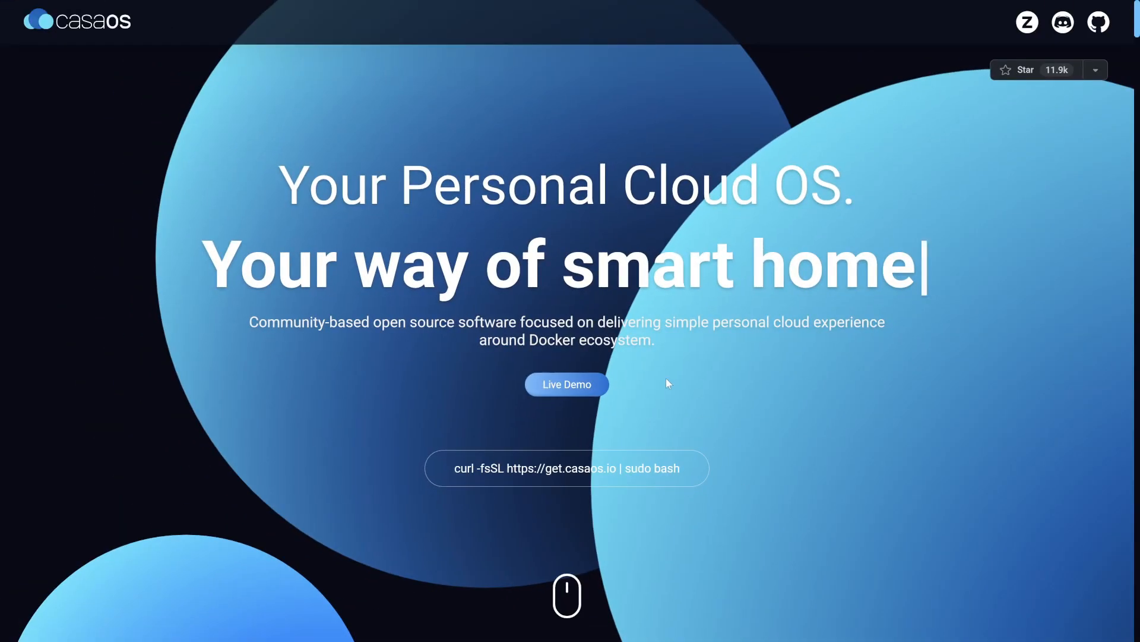
# - Create the first CasaOS account from the welcome screen and enter the dashboard
pyautogui.scroll(-3)
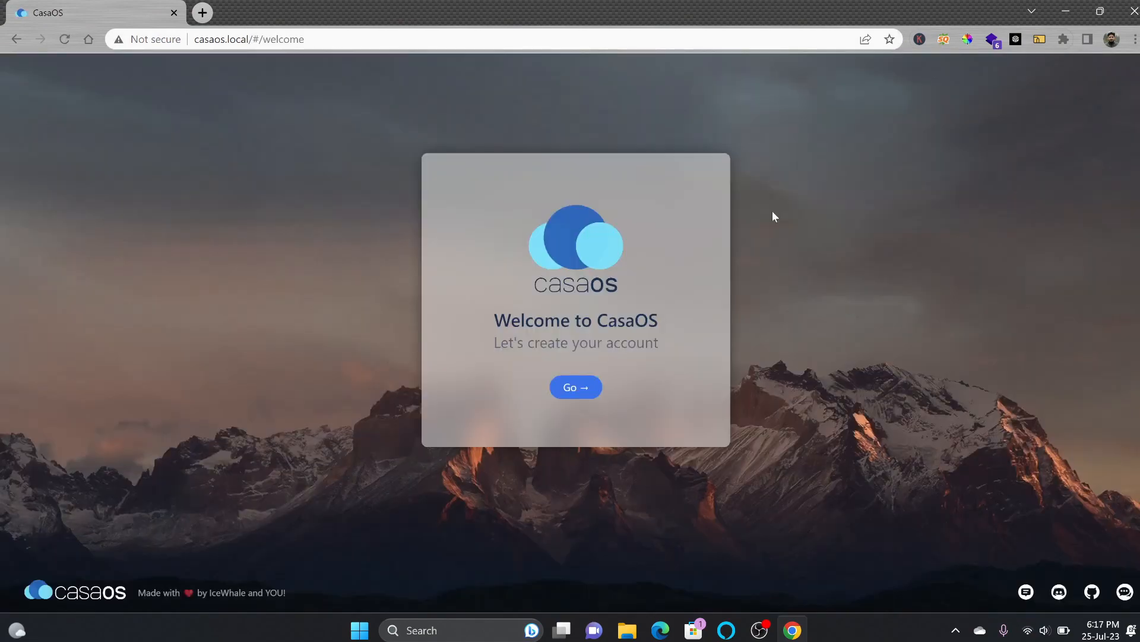
pyautogui.moveTo(1119, 595)
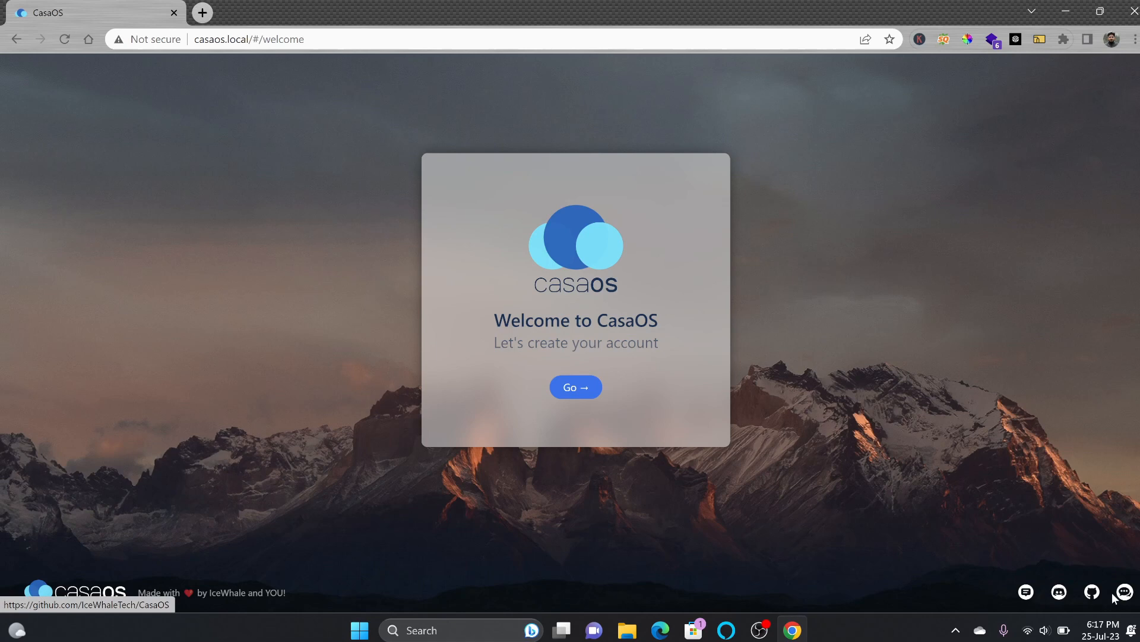
pyautogui.click(575, 386)
pyautogui.write('amjid')
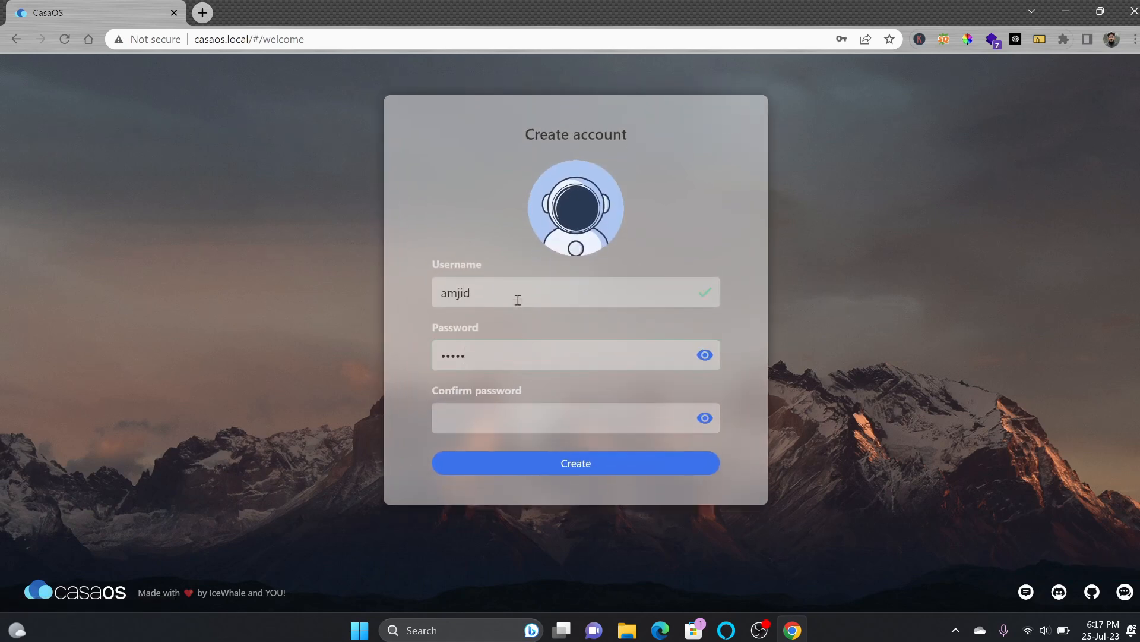
pyautogui.click(575, 462)
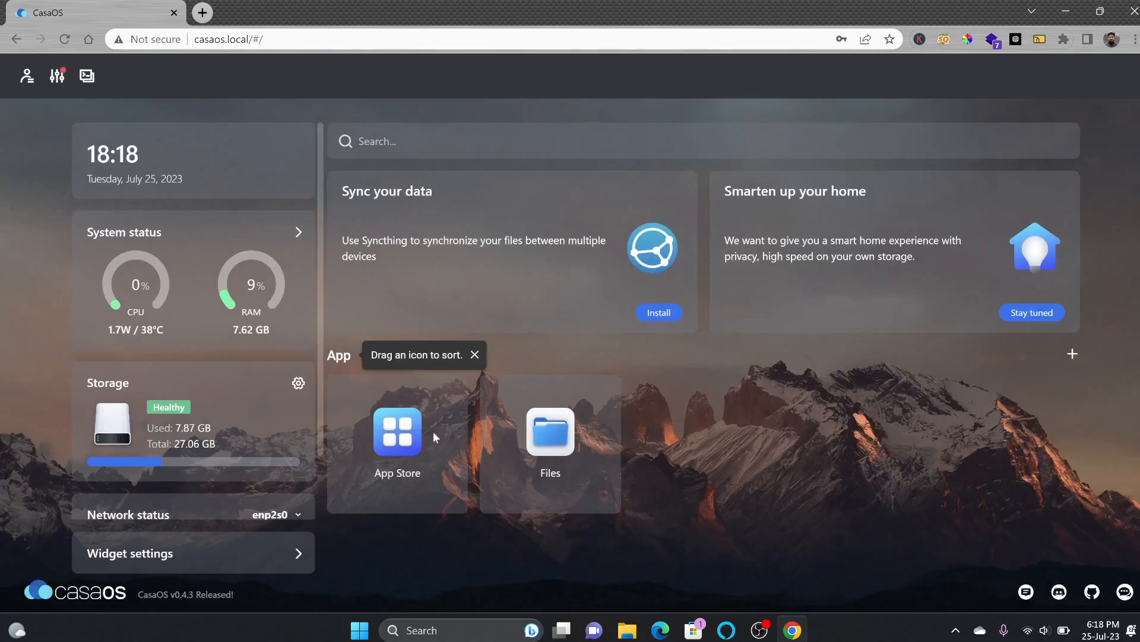
pyautogui.scroll(-3)
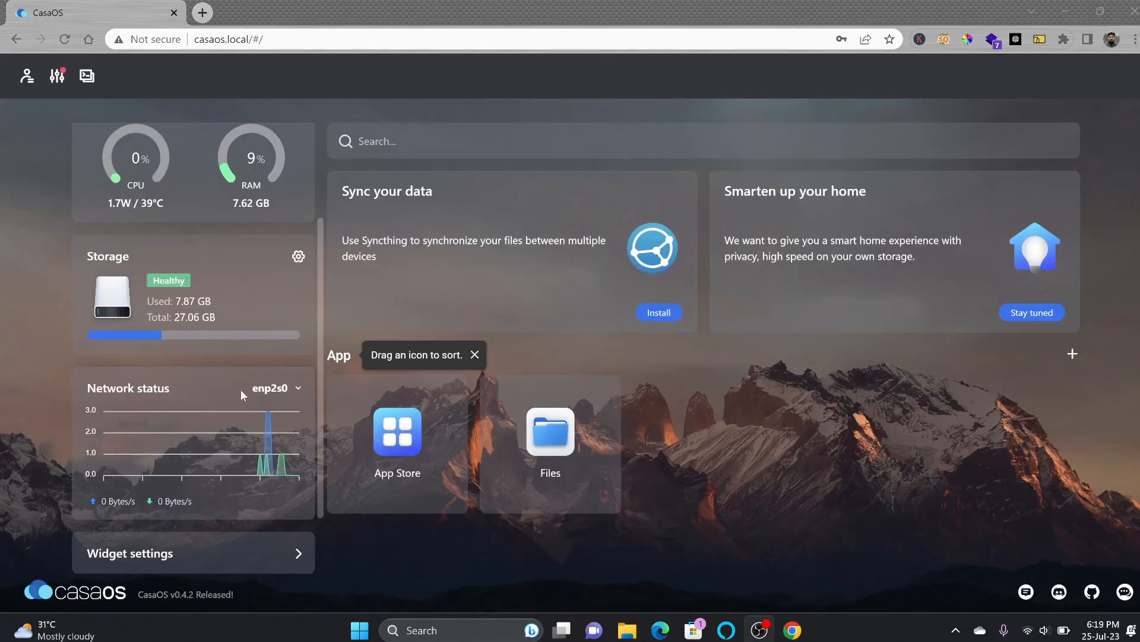
pyautogui.click(275, 387)
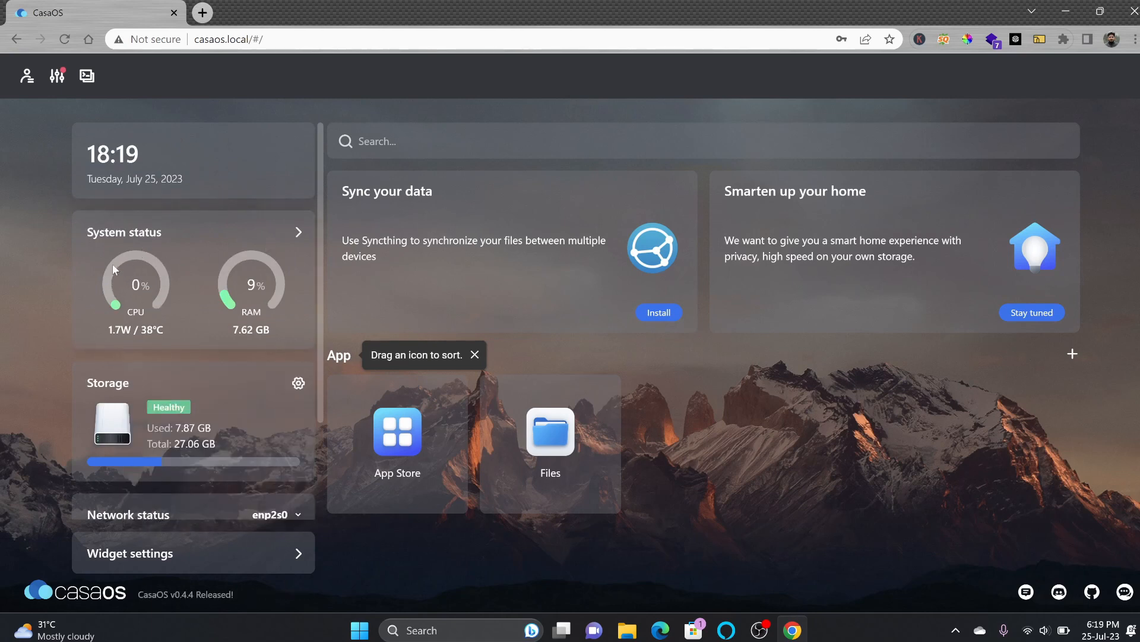
pyautogui.click(26, 76)
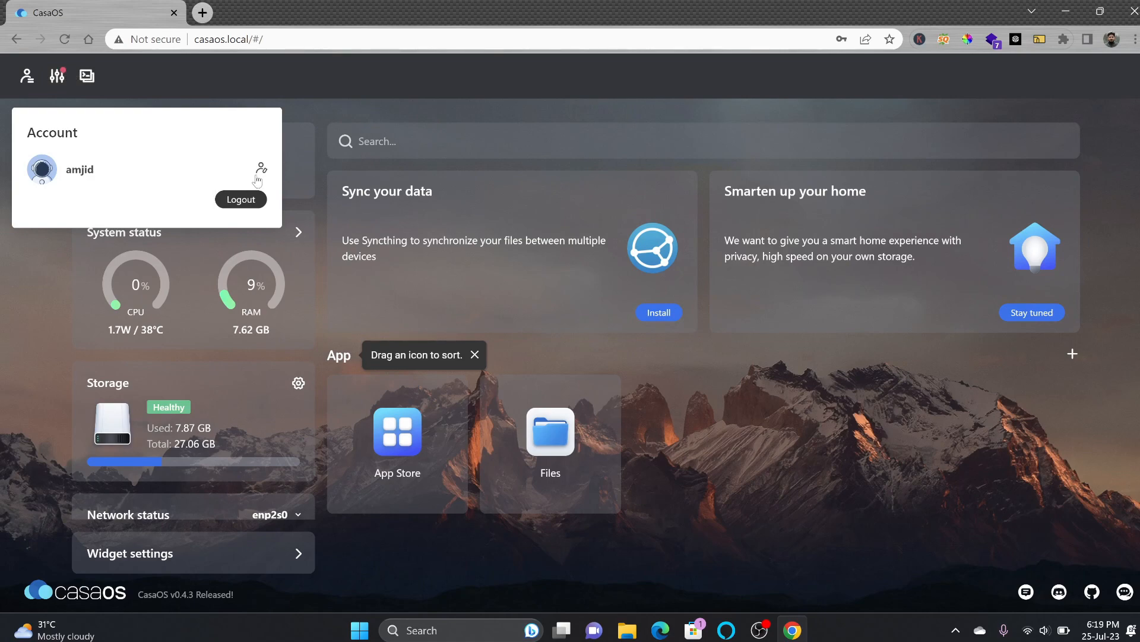
pyautogui.click(260, 169)
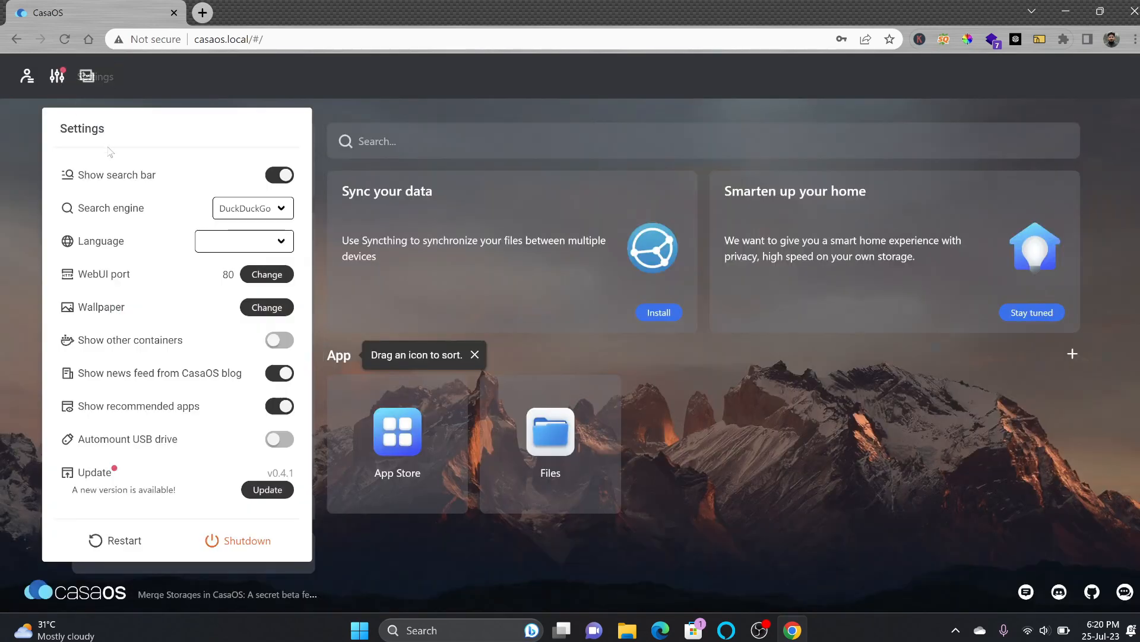
# - Keep DuckDuckGo as search engine and turn on Show other containers in Settings
pyautogui.click(251, 208)
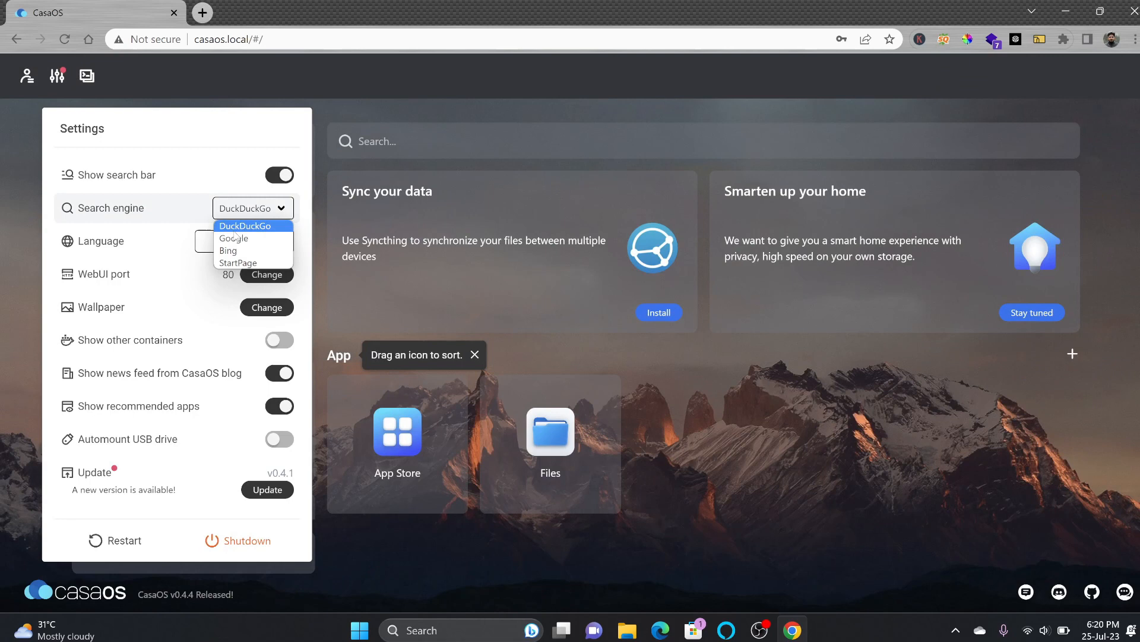
pyautogui.click(246, 226)
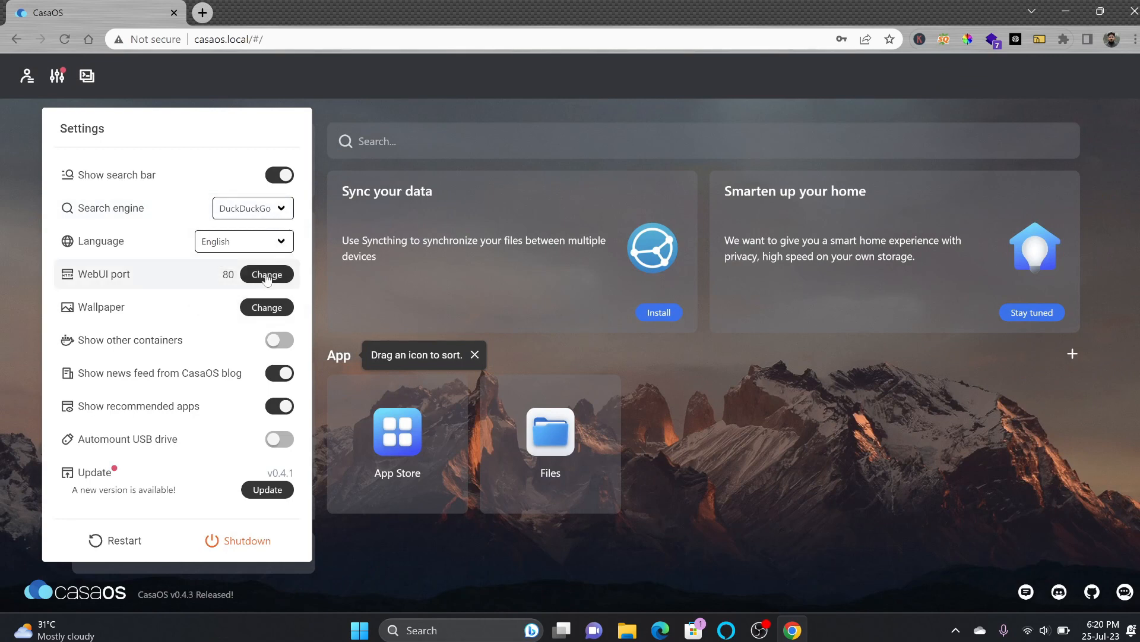
pyautogui.moveTo(219, 306)
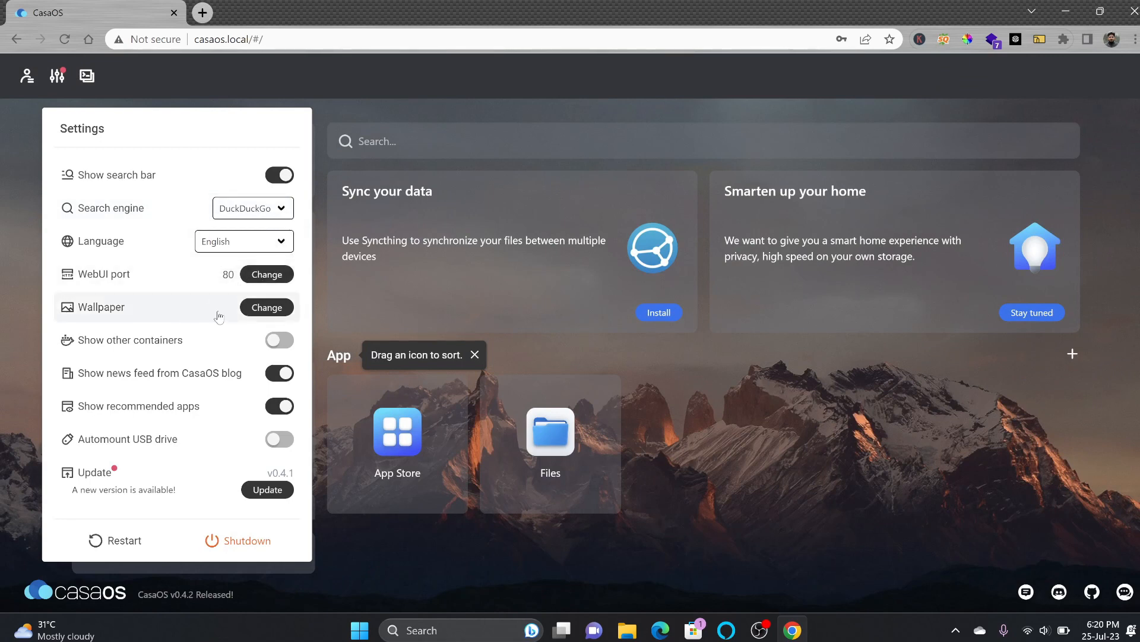
pyautogui.click(57, 76)
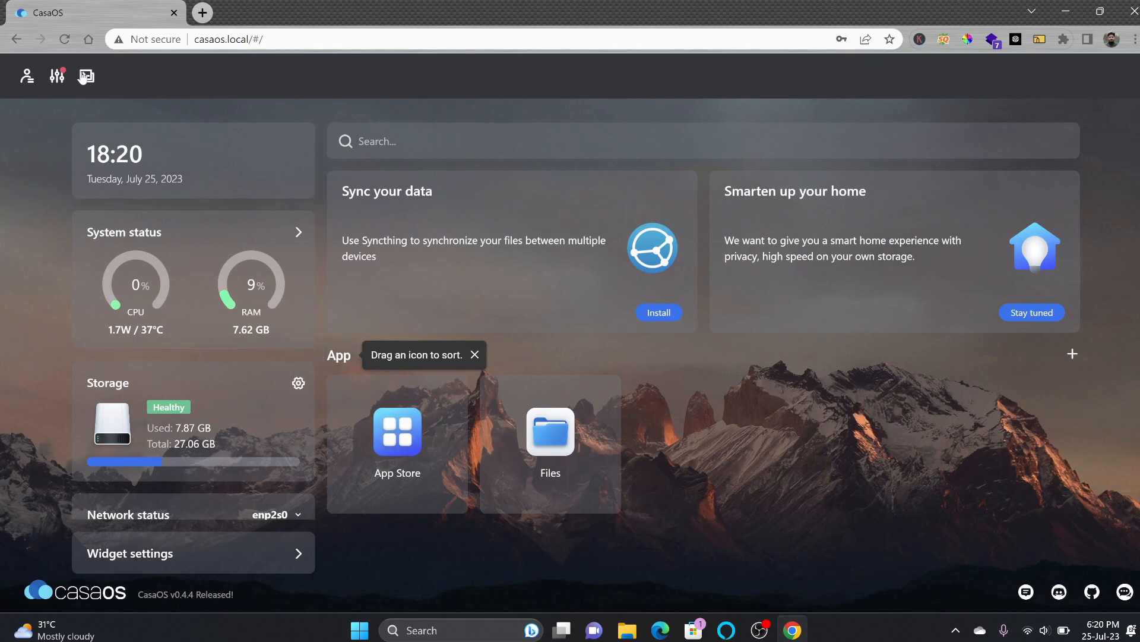
pyautogui.click(57, 76)
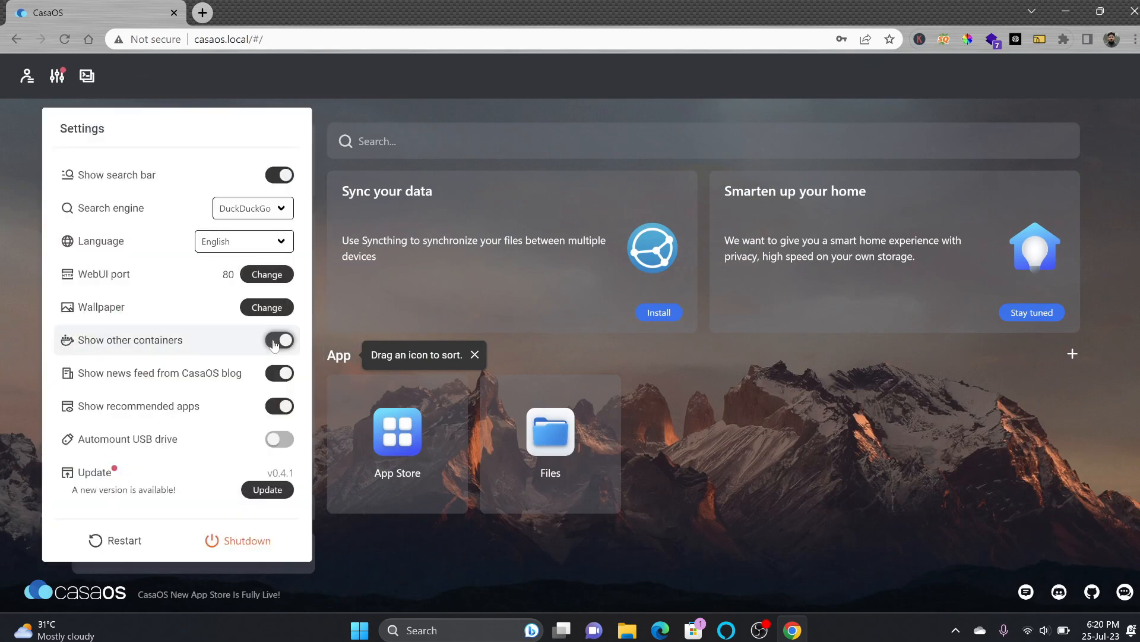
pyautogui.click(278, 340)
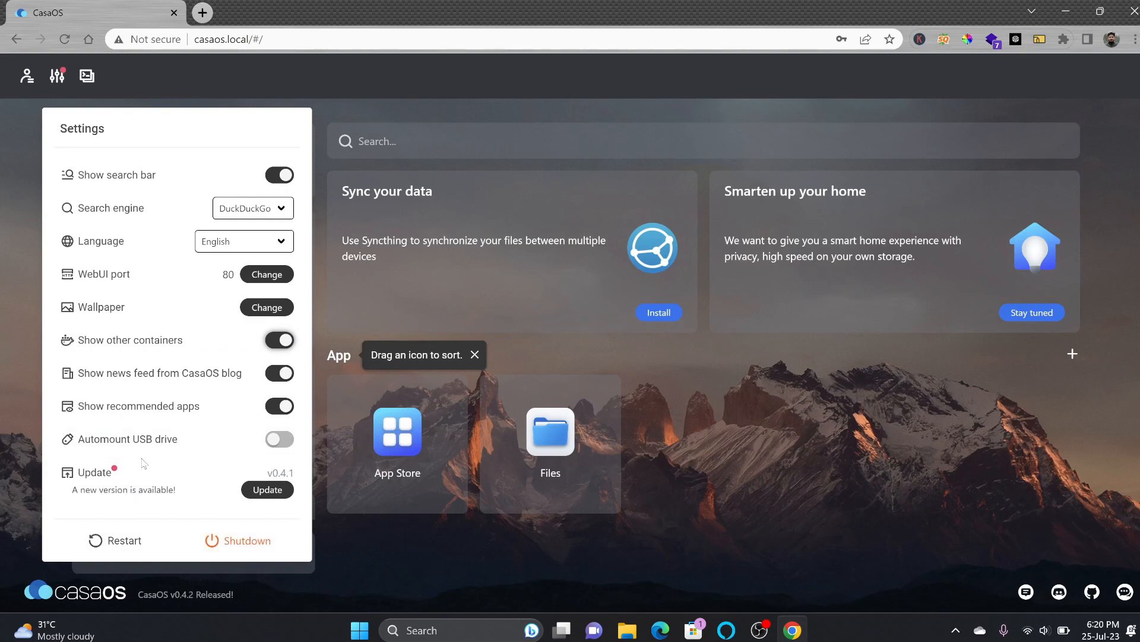
pyautogui.moveTo(267, 489)
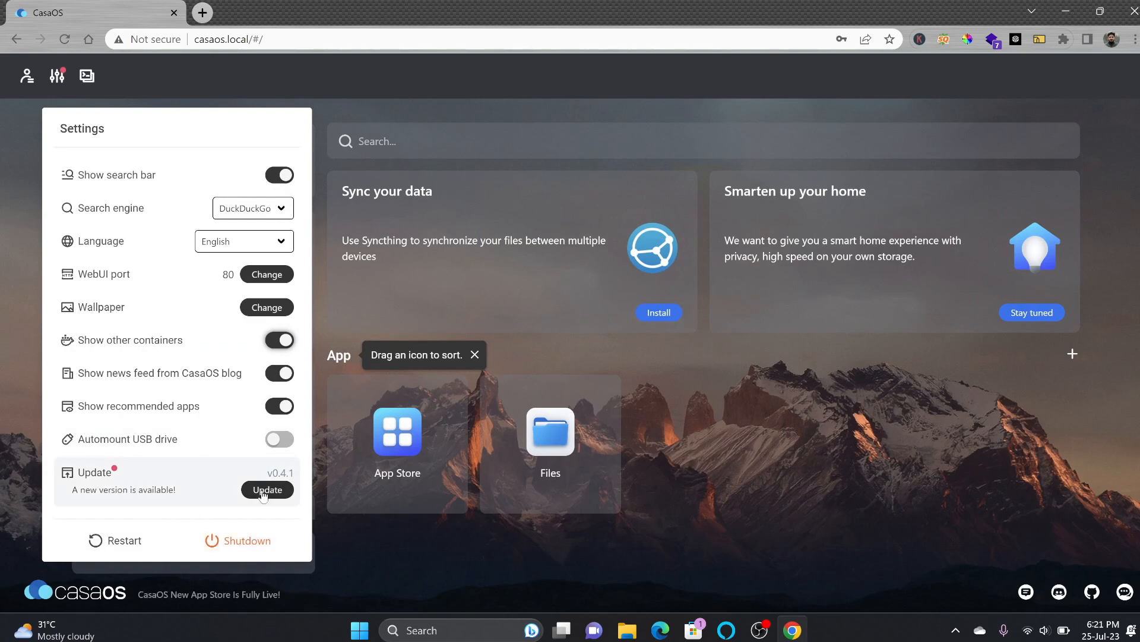
# - Upgrade CasaOS to version 0.4.4 and sign back in afterwards
pyautogui.click(267, 489)
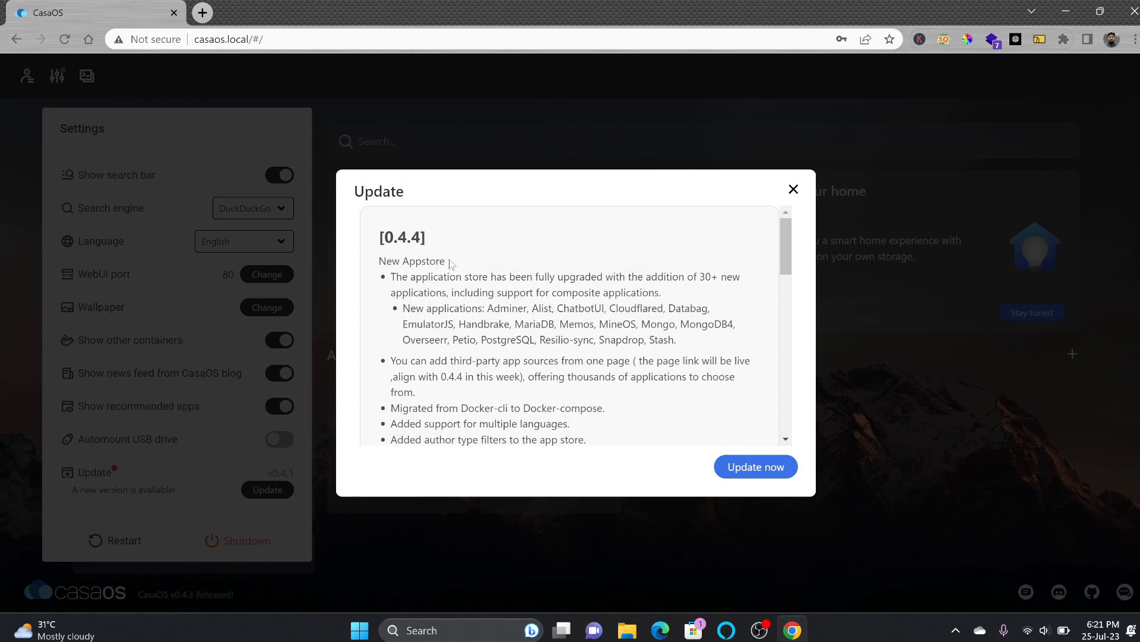
pyautogui.click(755, 466)
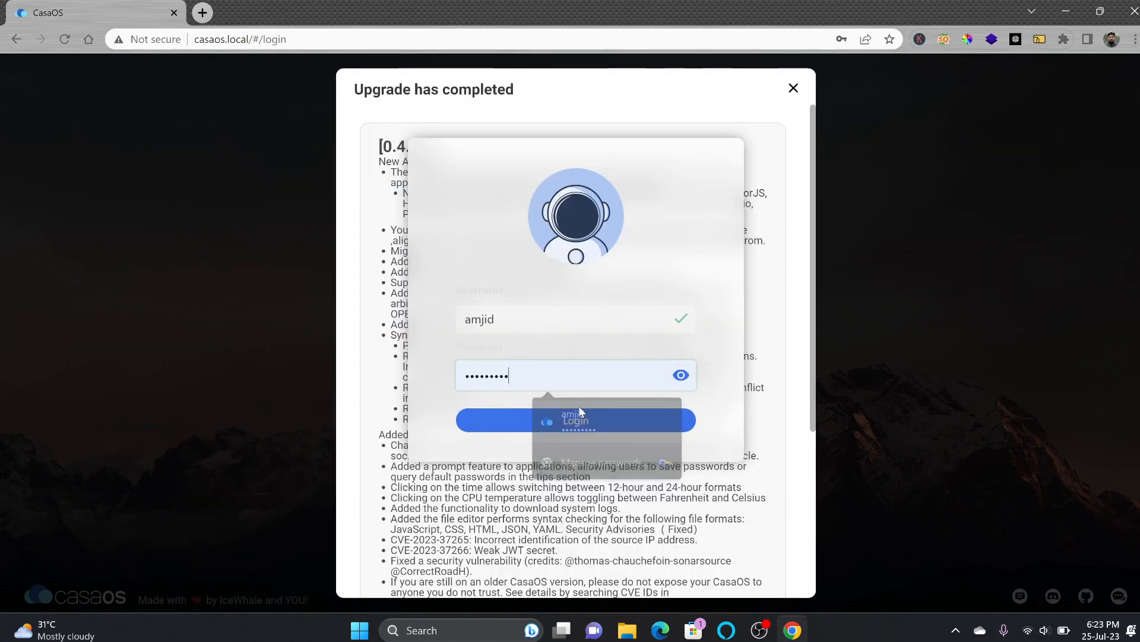
pyautogui.click(575, 419)
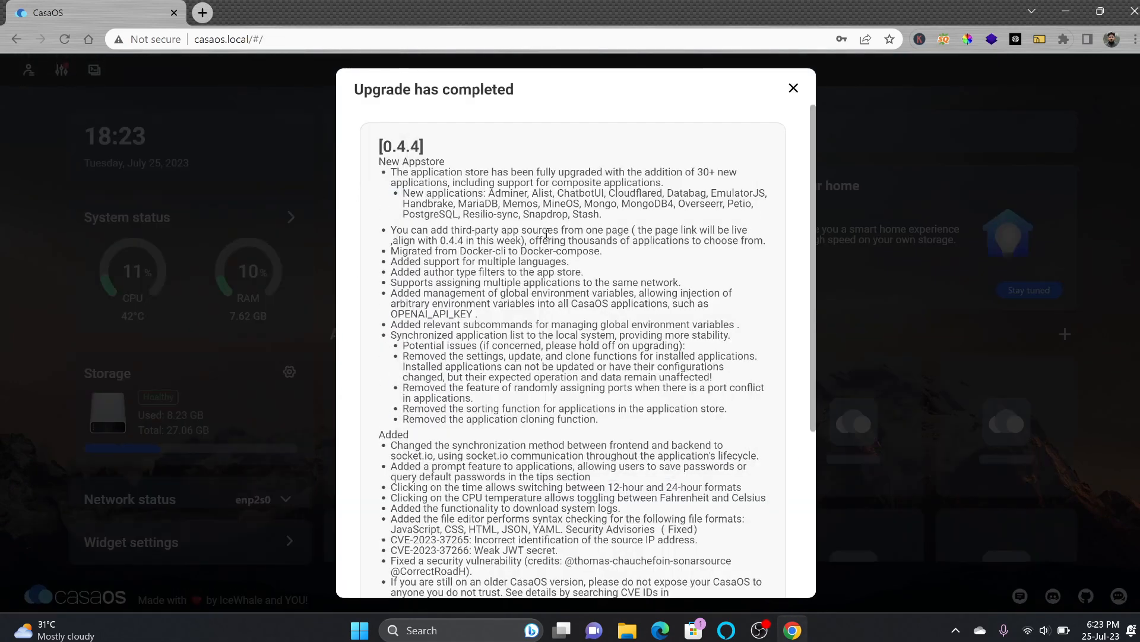
pyautogui.scroll(-3)
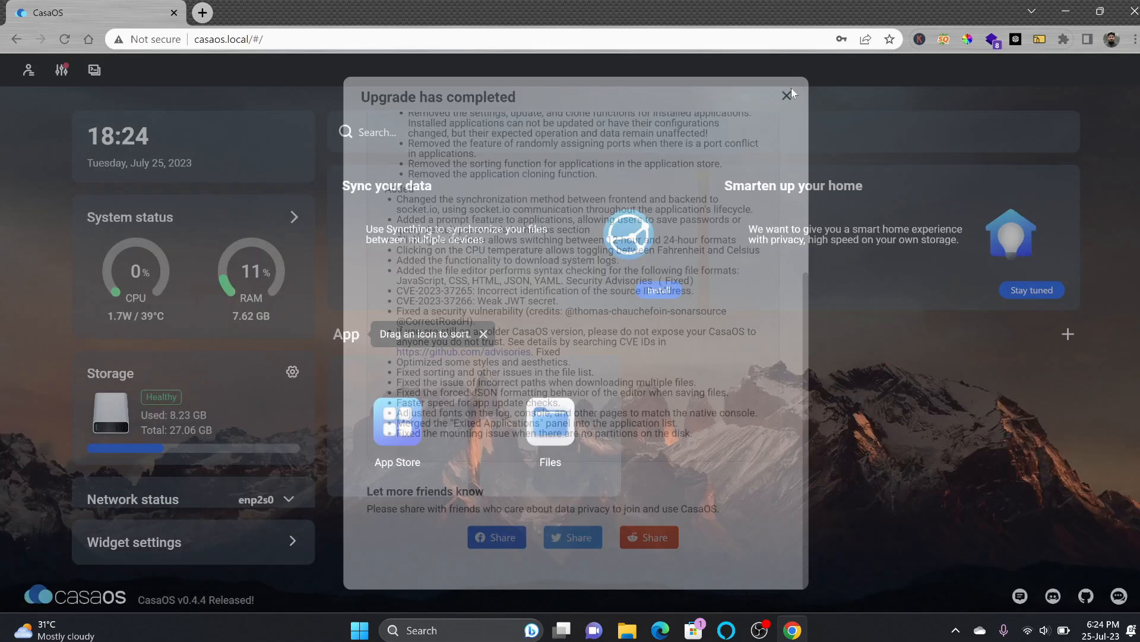
pyautogui.click(785, 95)
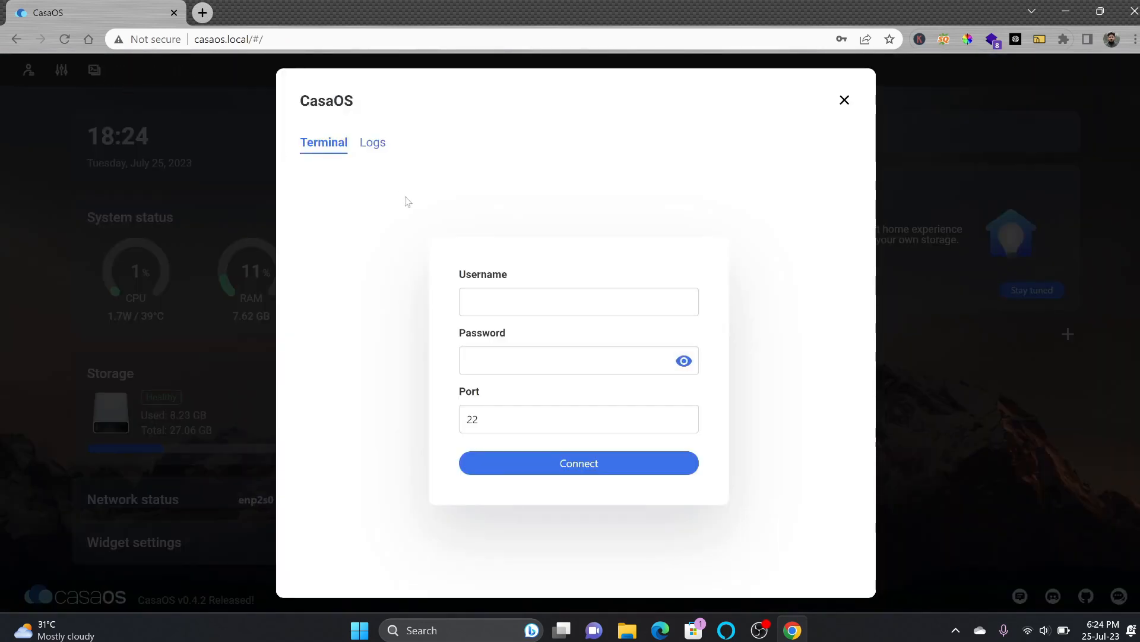
pyautogui.write('casao')
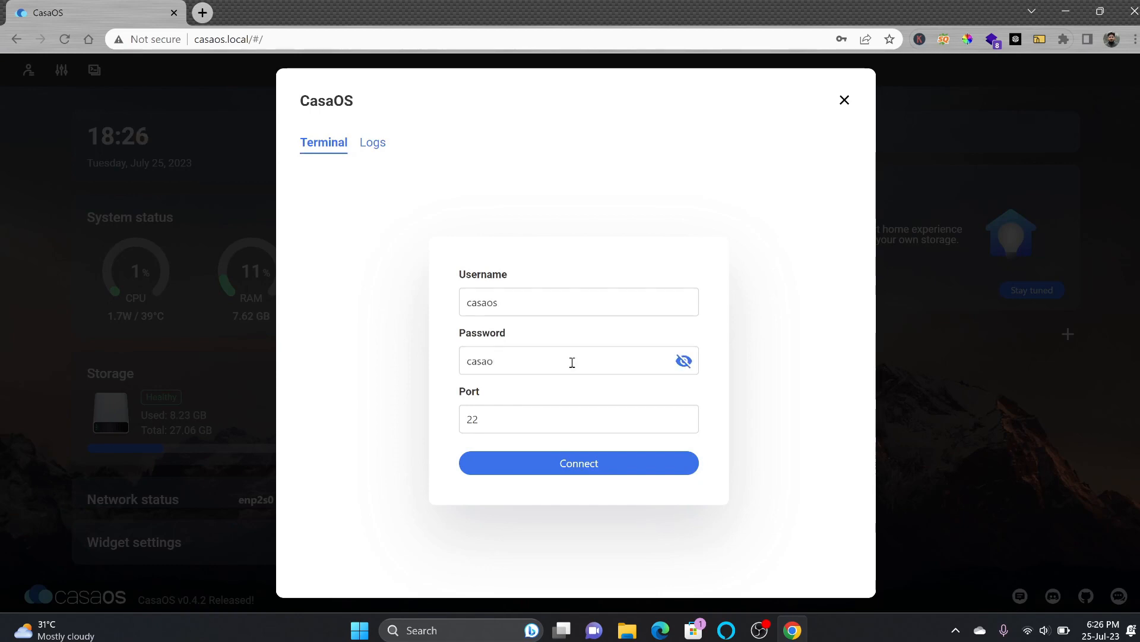
pyautogui.click(579, 463)
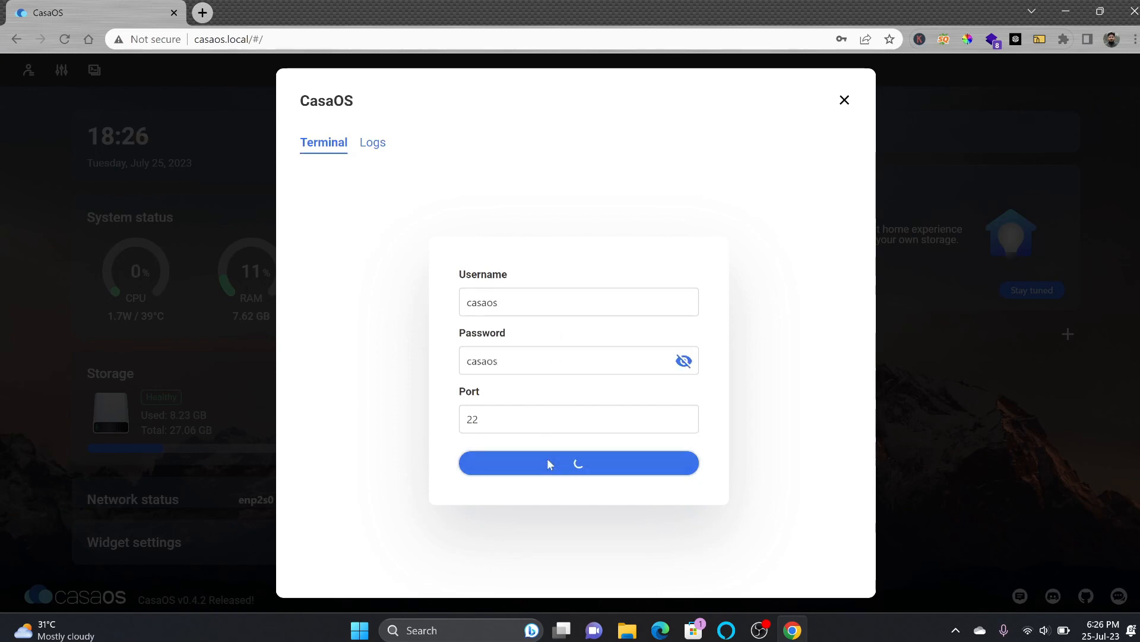
pyautogui.click(579, 462)
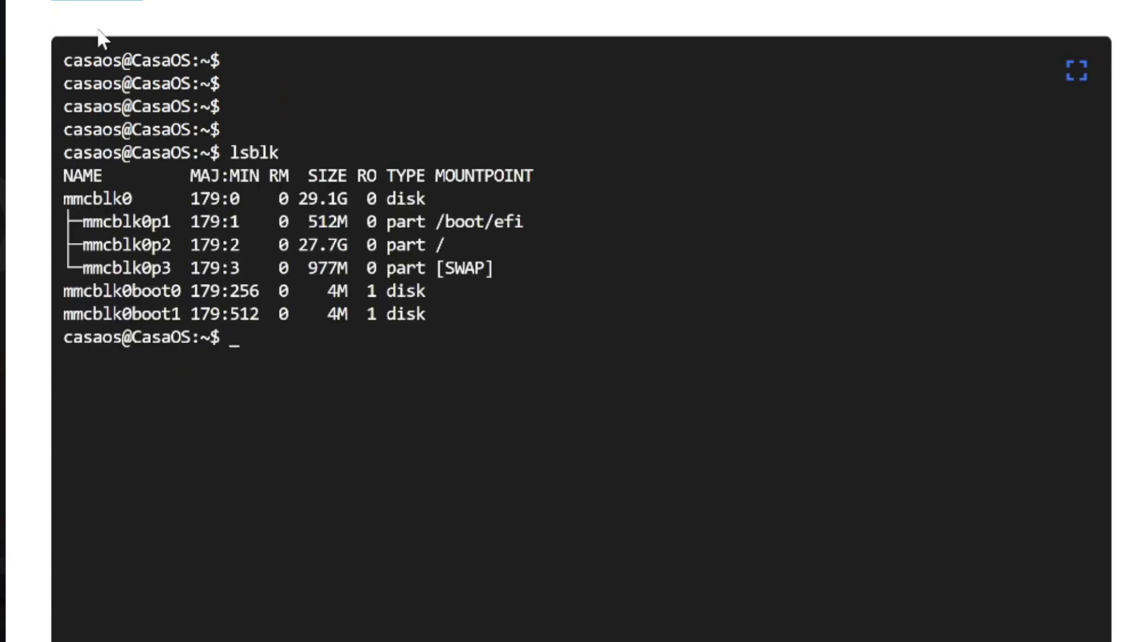
pyautogui.moveTo(303, 256)
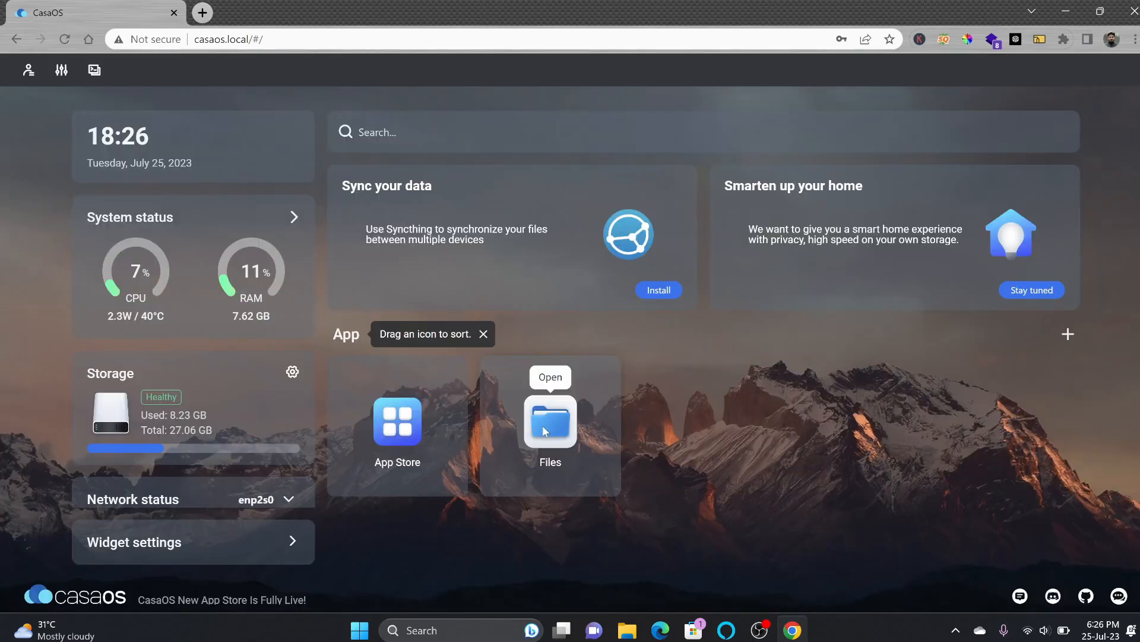
# - Show the Files menu for adding local, Dropbox, Google Drive or network storage
pyautogui.click(550, 420)
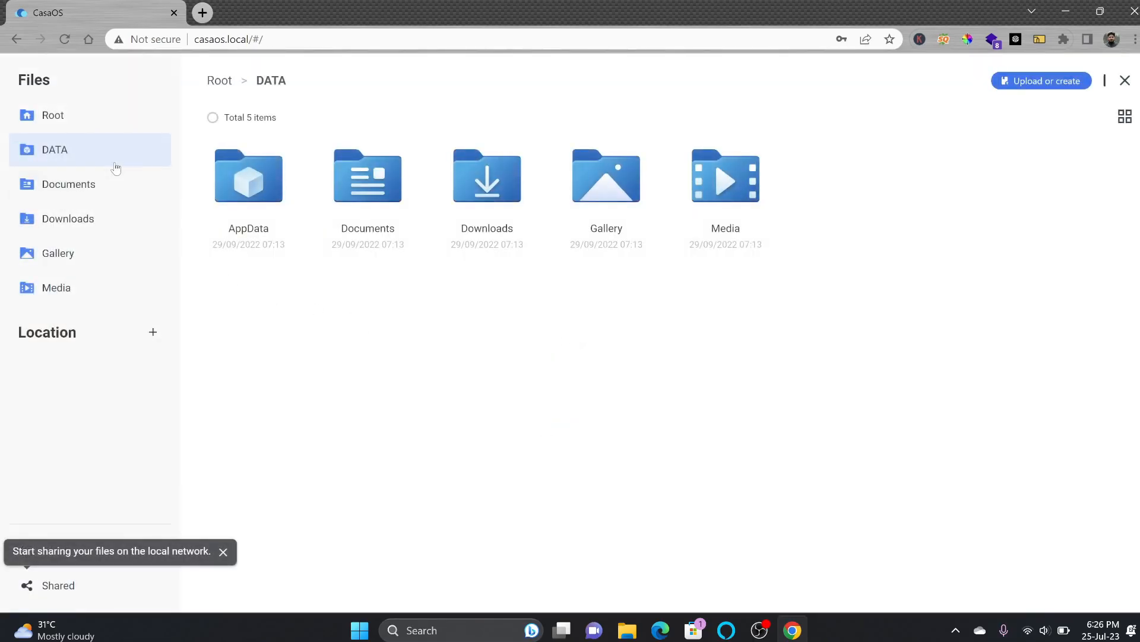
pyautogui.moveTo(152, 335)
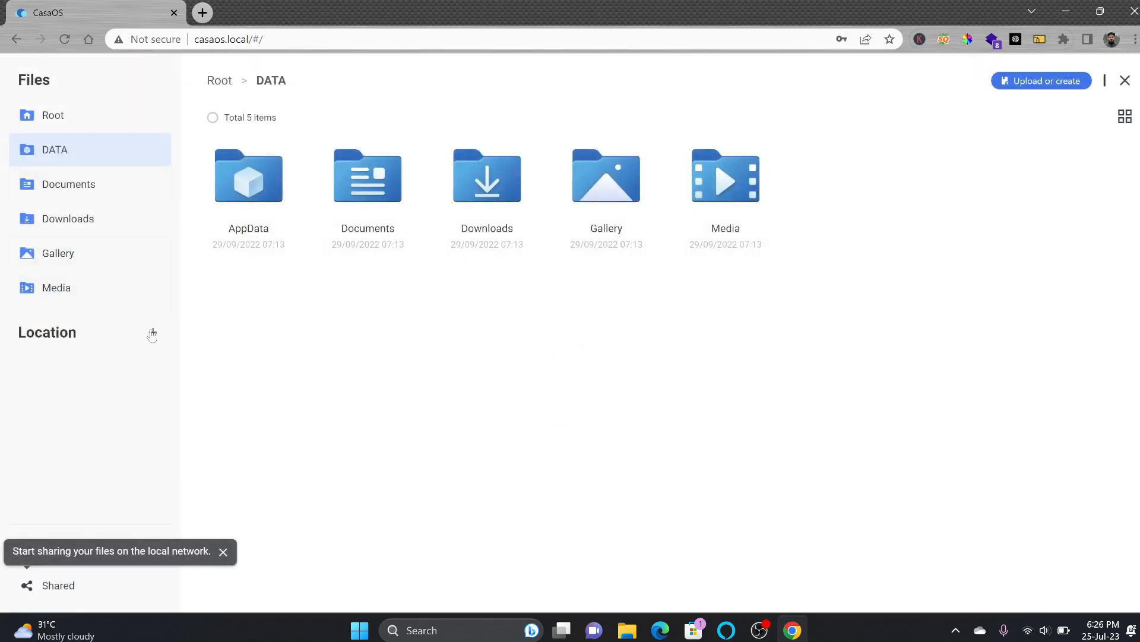
pyautogui.click(152, 333)
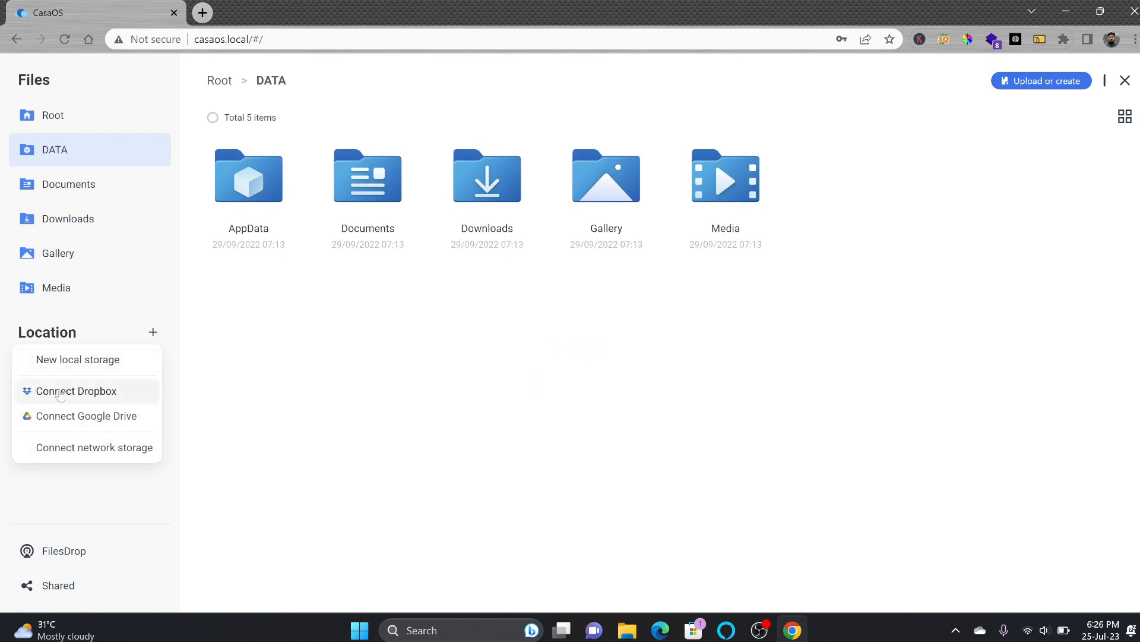
pyautogui.moveTo(94, 448)
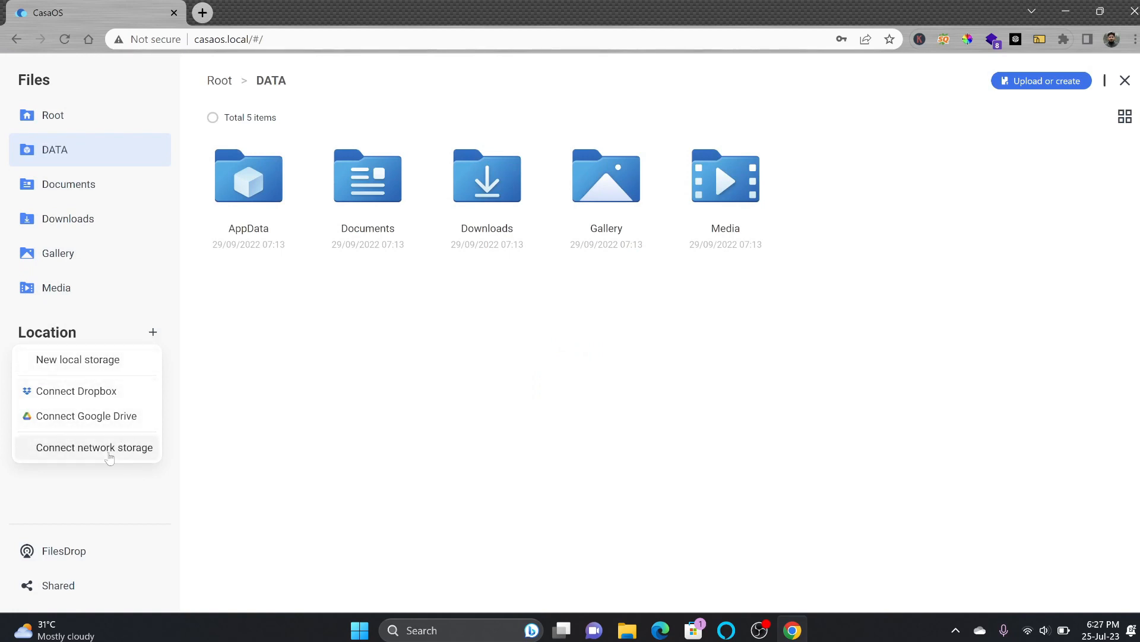
pyautogui.moveTo(108, 364)
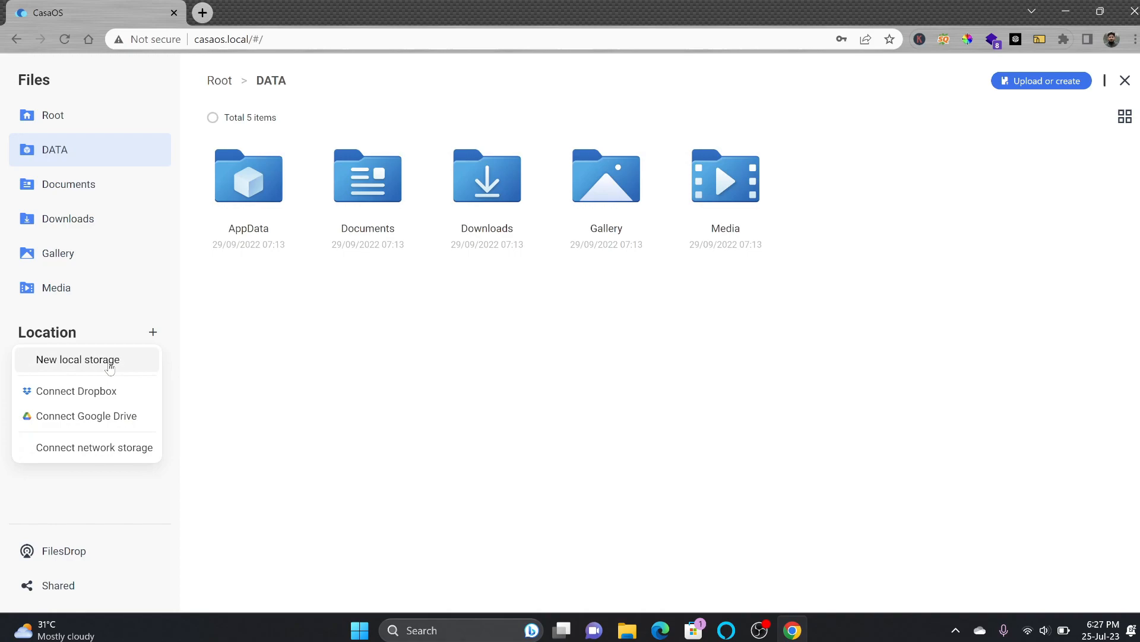
pyautogui.click(1125, 79)
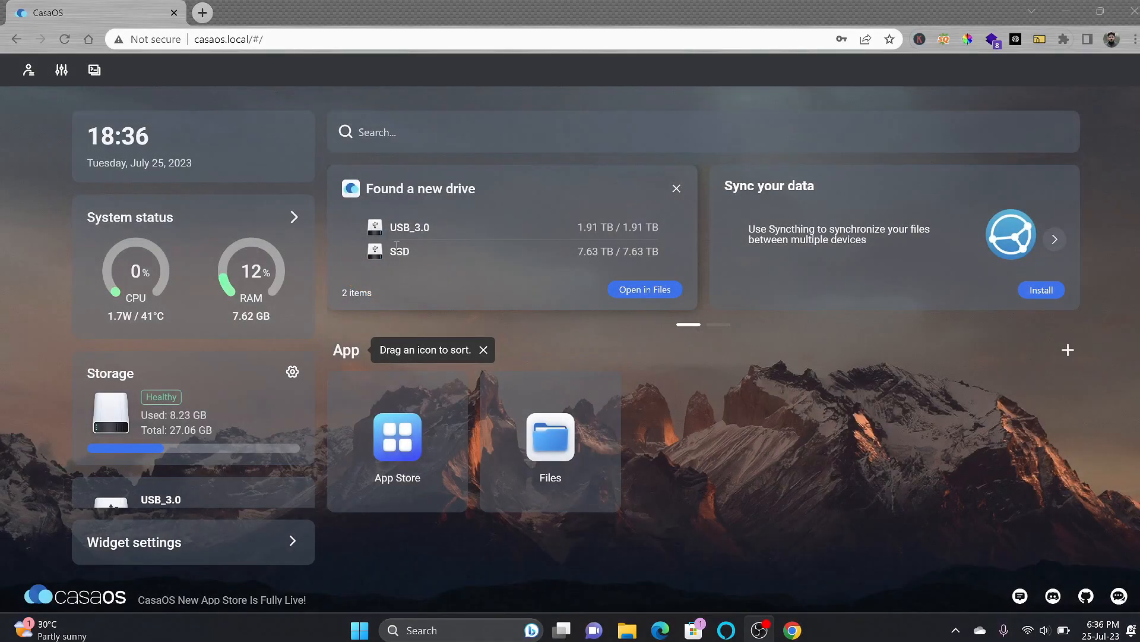
pyautogui.moveTo(600, 239)
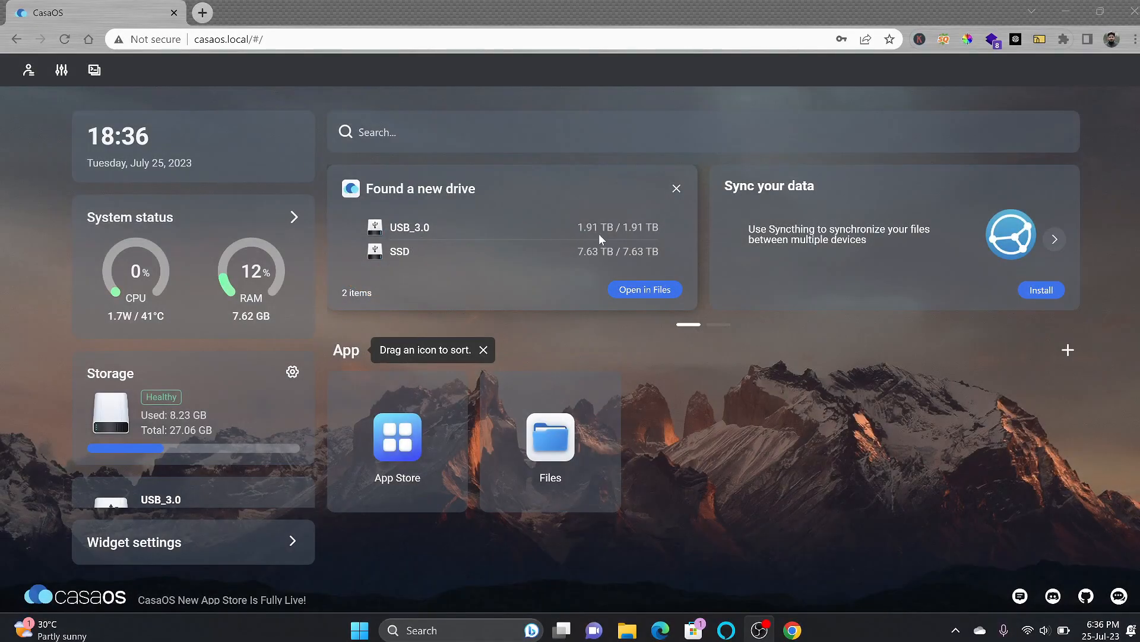
pyautogui.moveTo(390, 274)
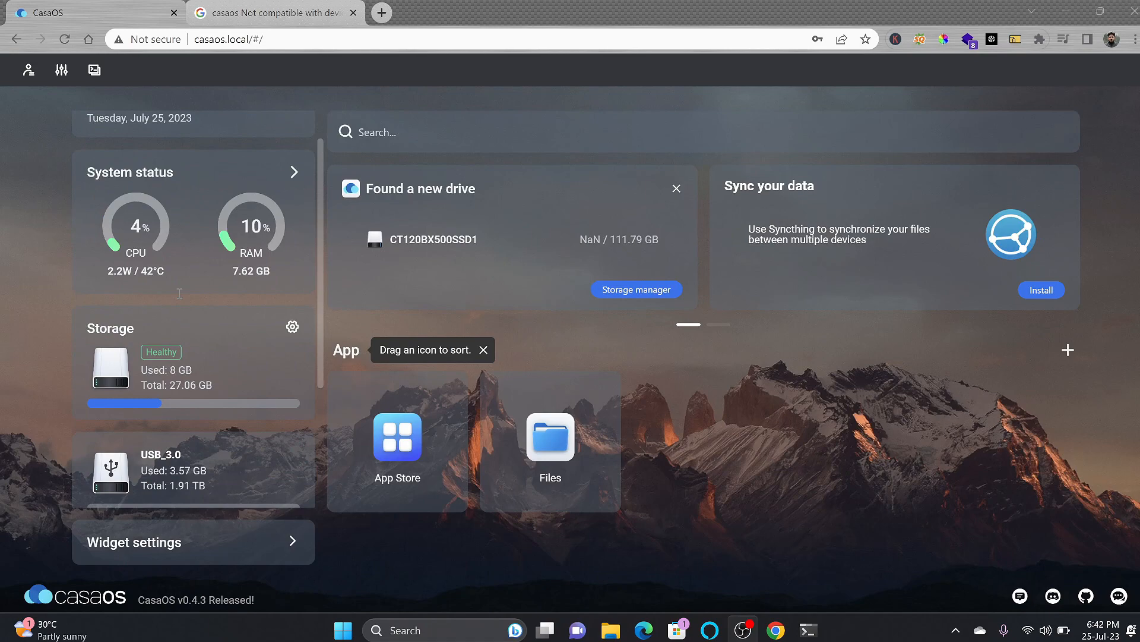
# - Review the newly found drive in Storage manager's Drive and Storage lists
pyautogui.click(634, 289)
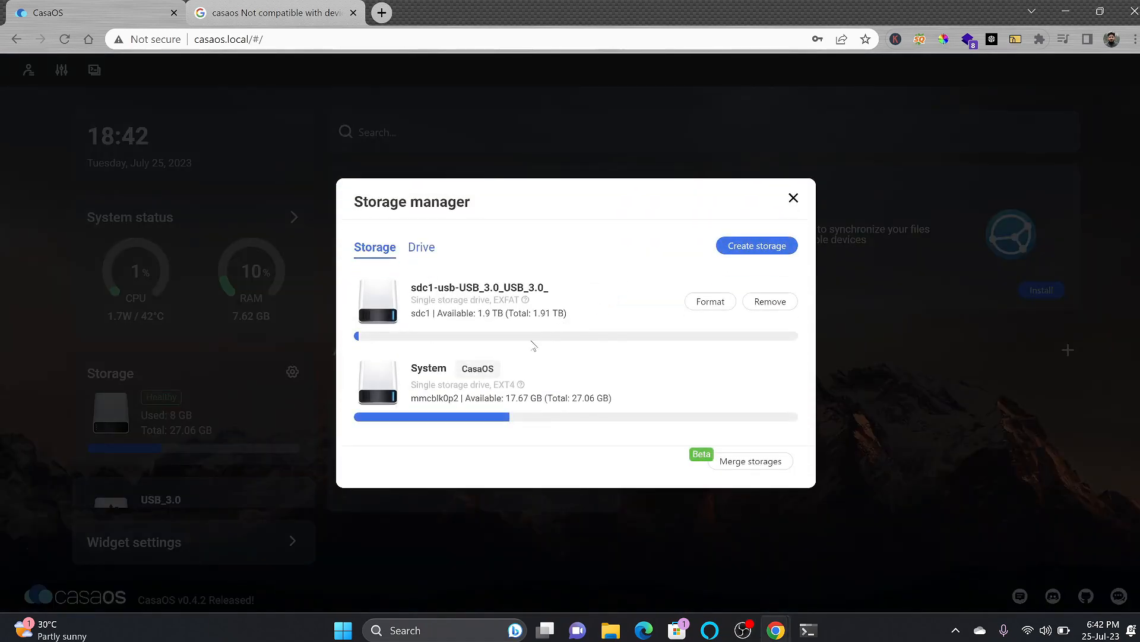
pyautogui.click(420, 247)
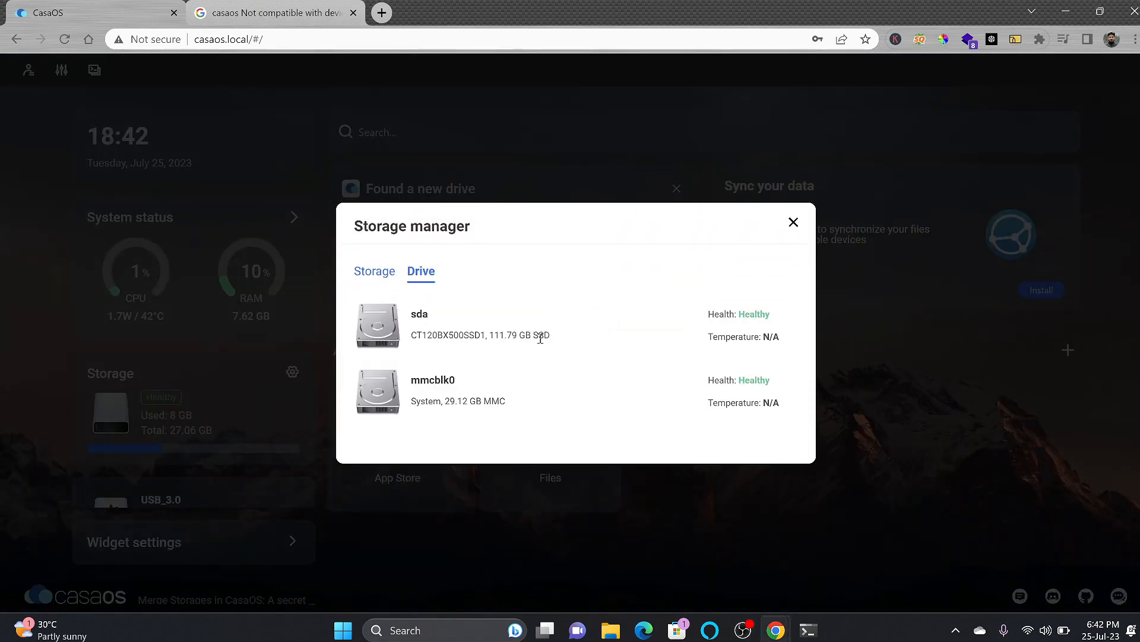
pyautogui.moveTo(374, 271)
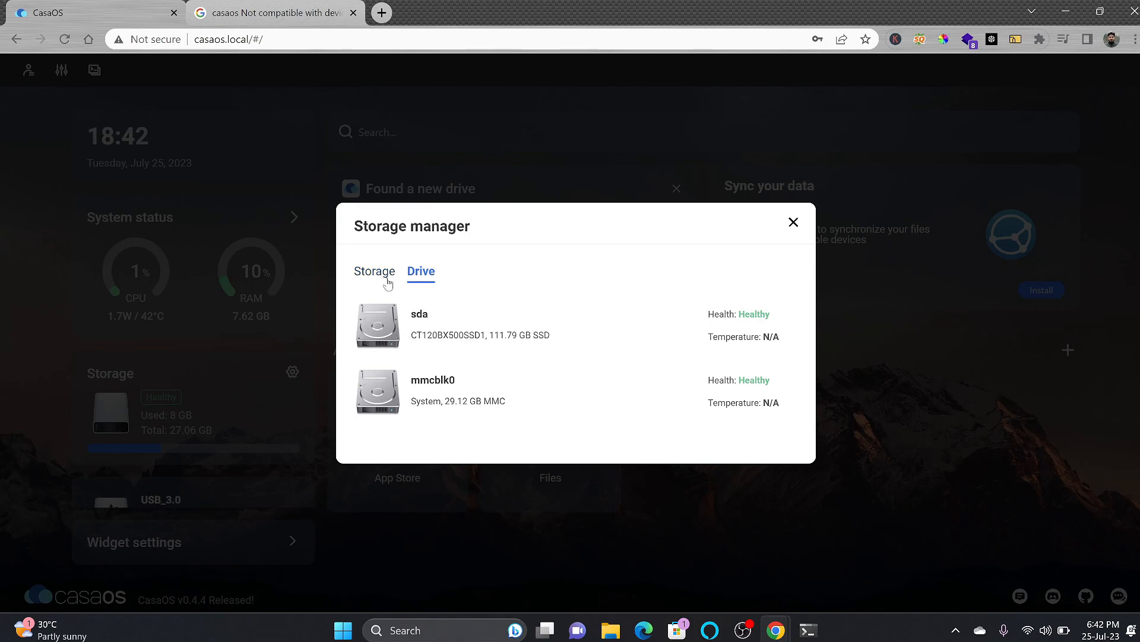
pyautogui.click(374, 271)
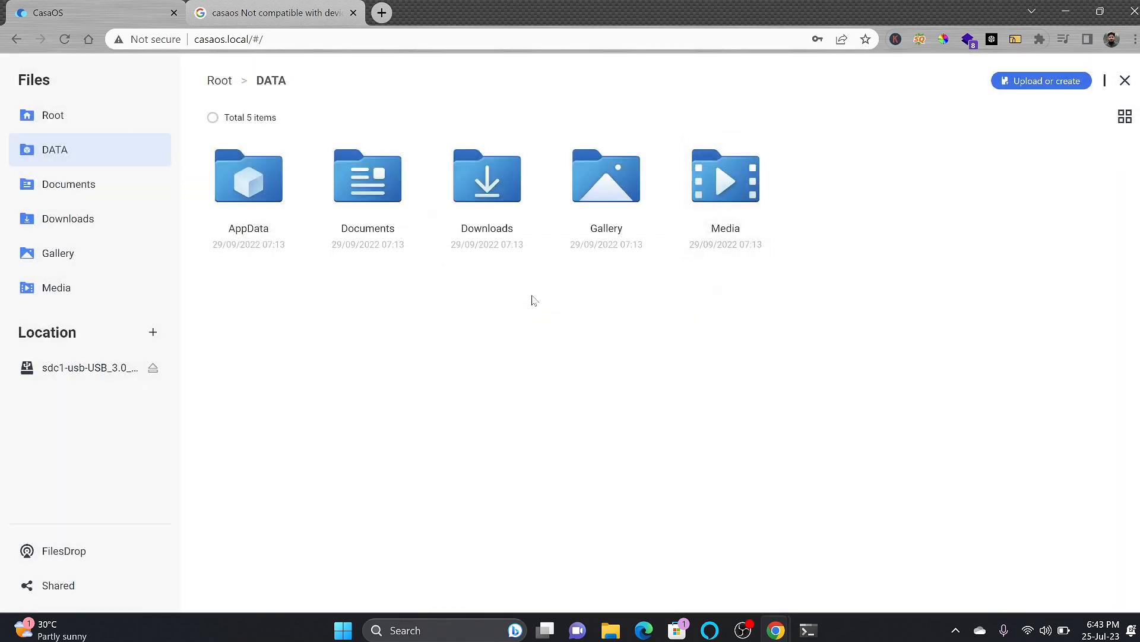
# - Browse the full App Store catalogue including Chatbot UI, ChatGPT Next Web and Cloudflared
pyautogui.click(354, 12)
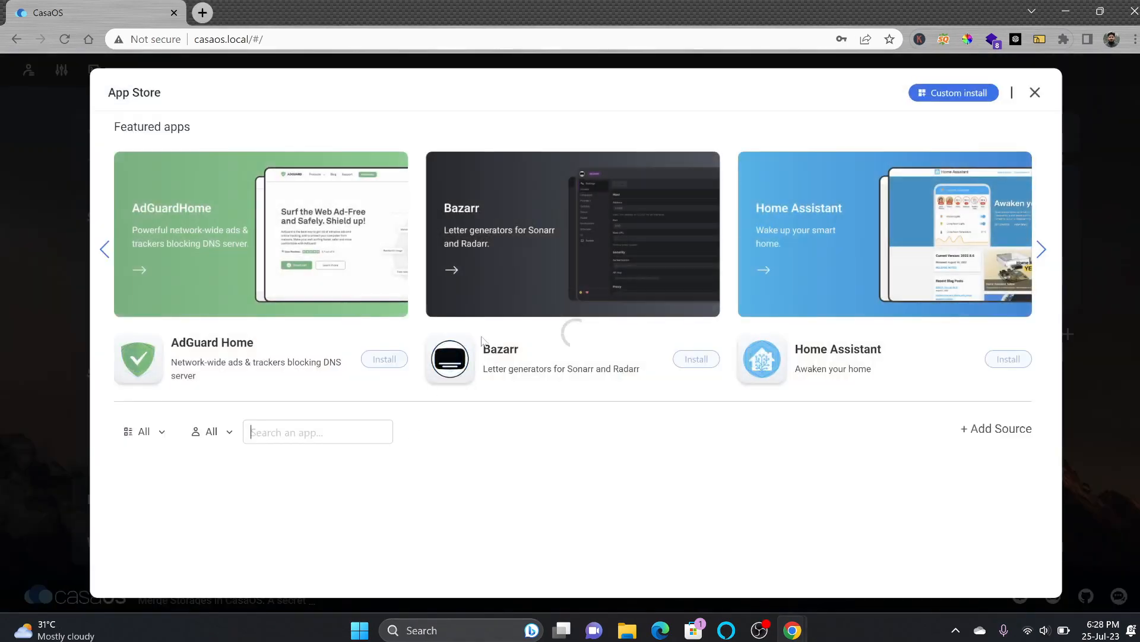
pyautogui.scroll(-3)
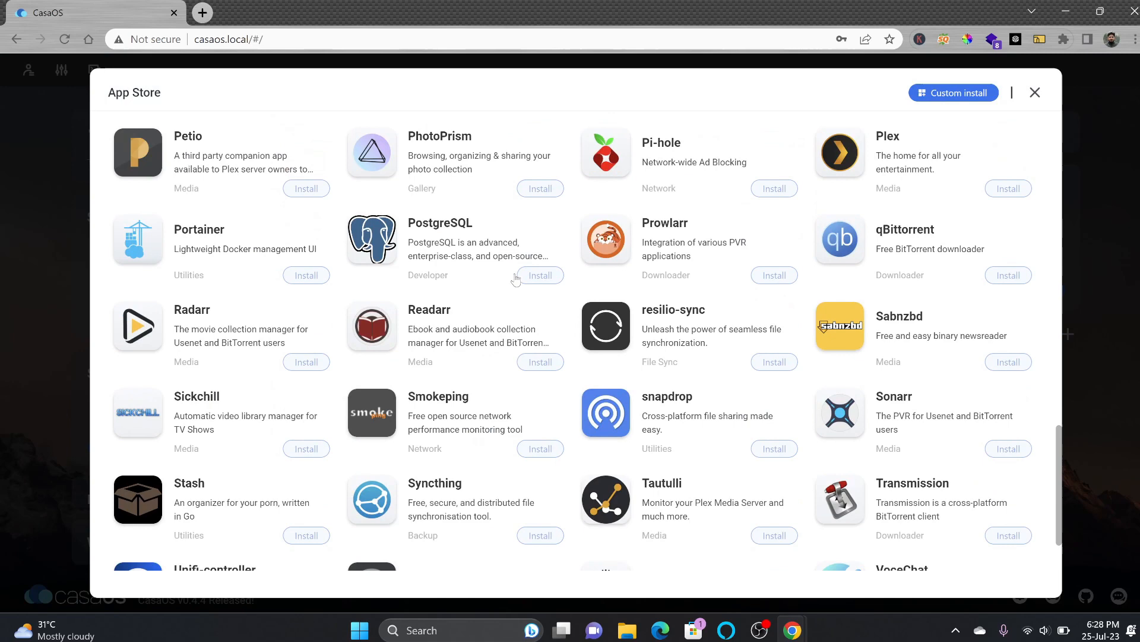
pyautogui.scroll(-3)
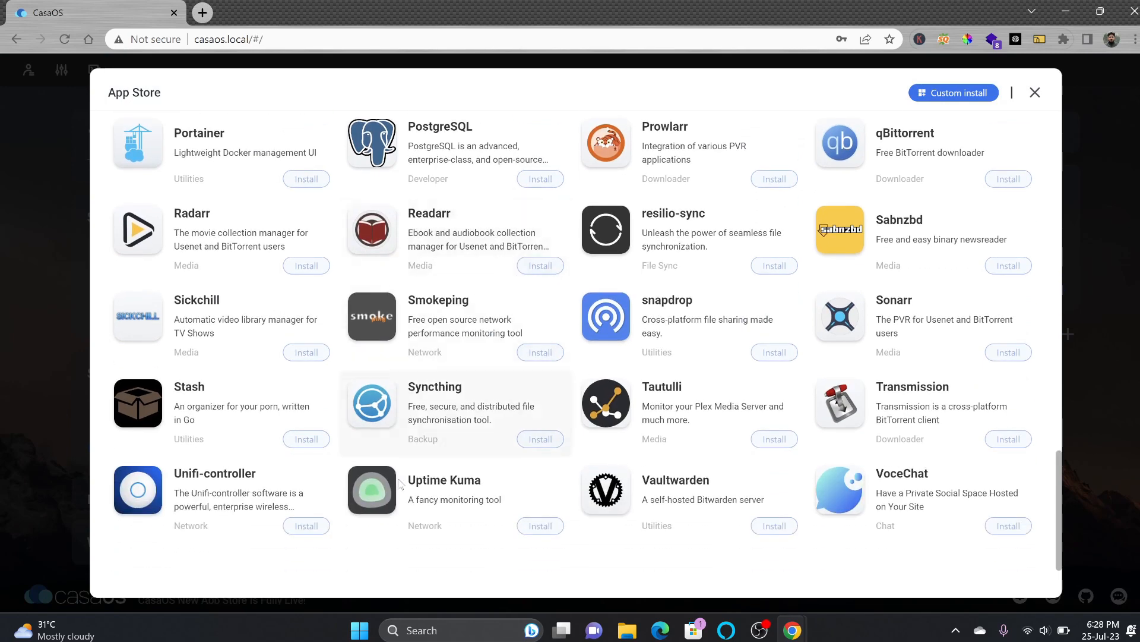
pyautogui.moveTo(290, 504)
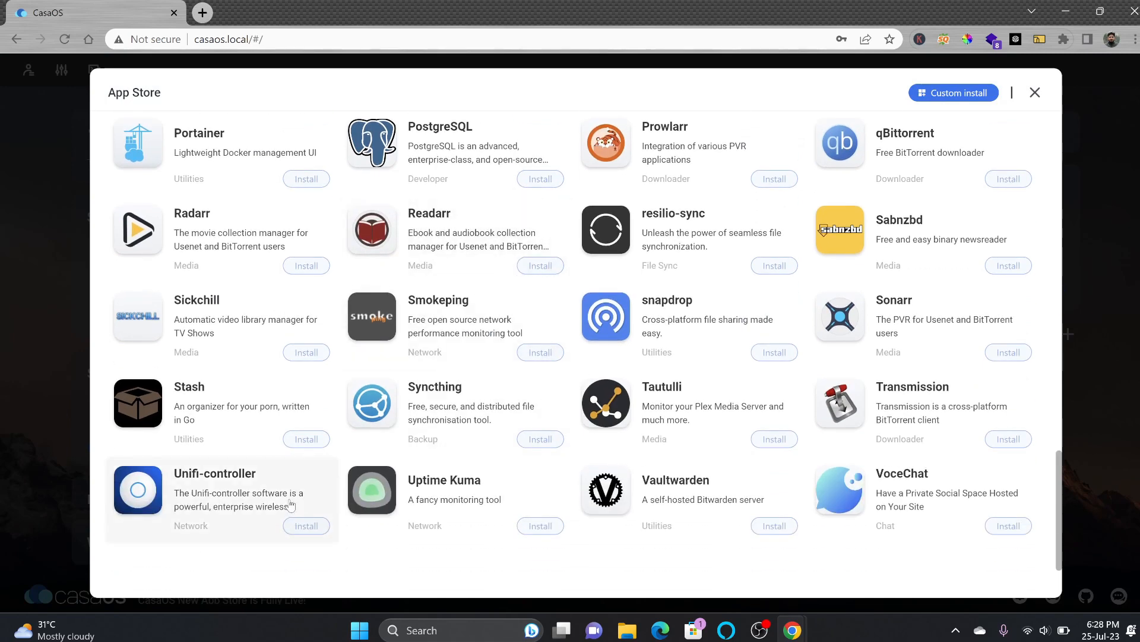
pyautogui.scroll(3)
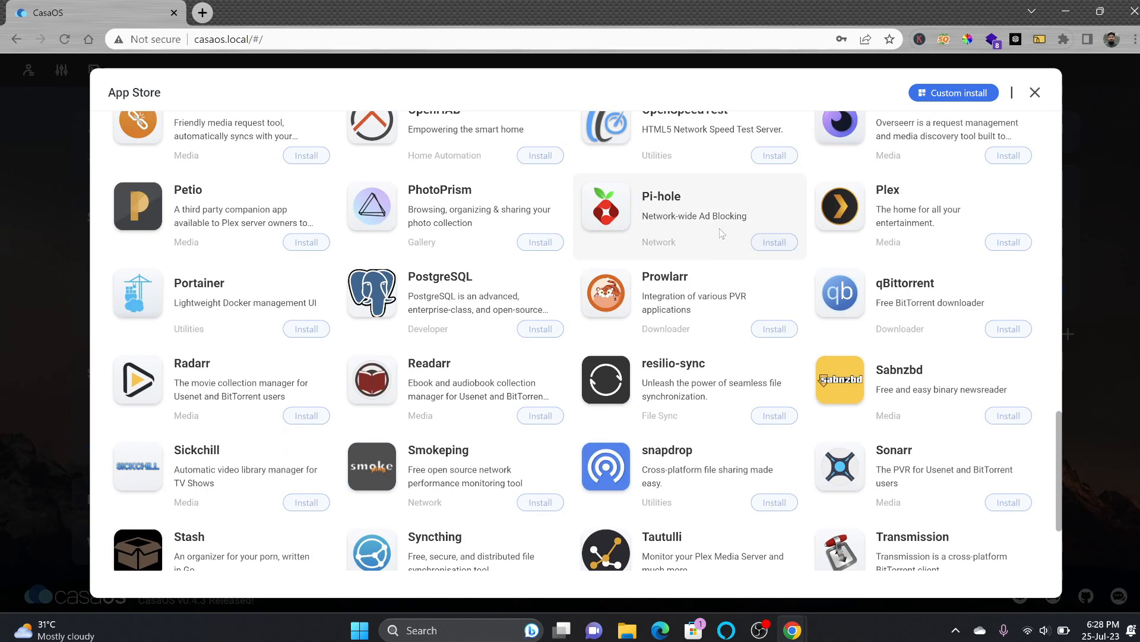
pyautogui.moveTo(695, 224)
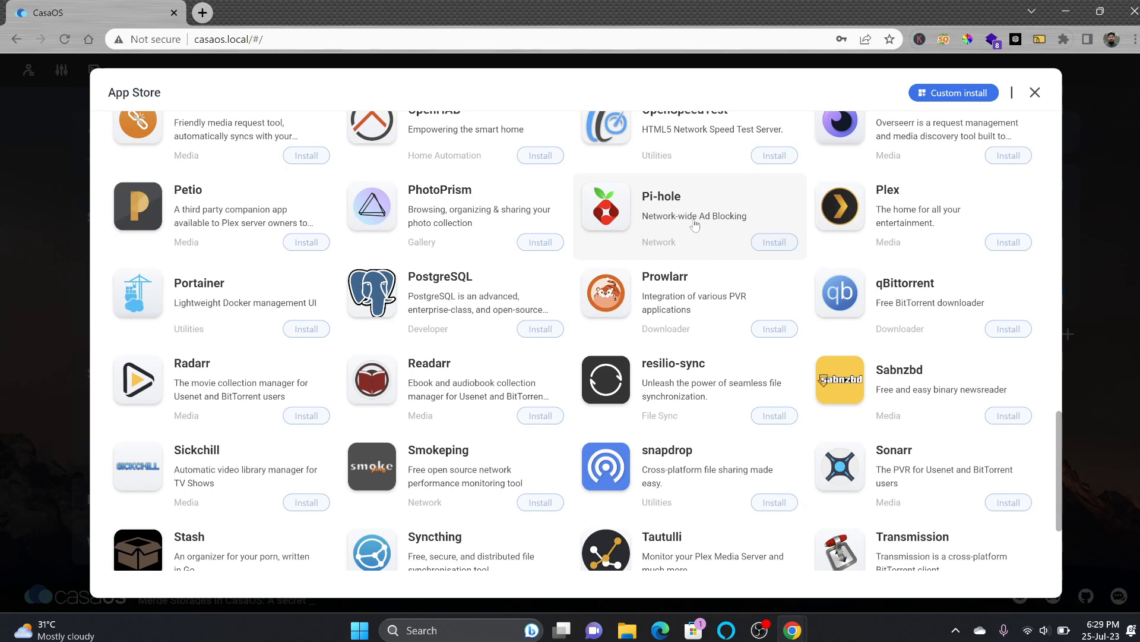
pyautogui.scroll(3)
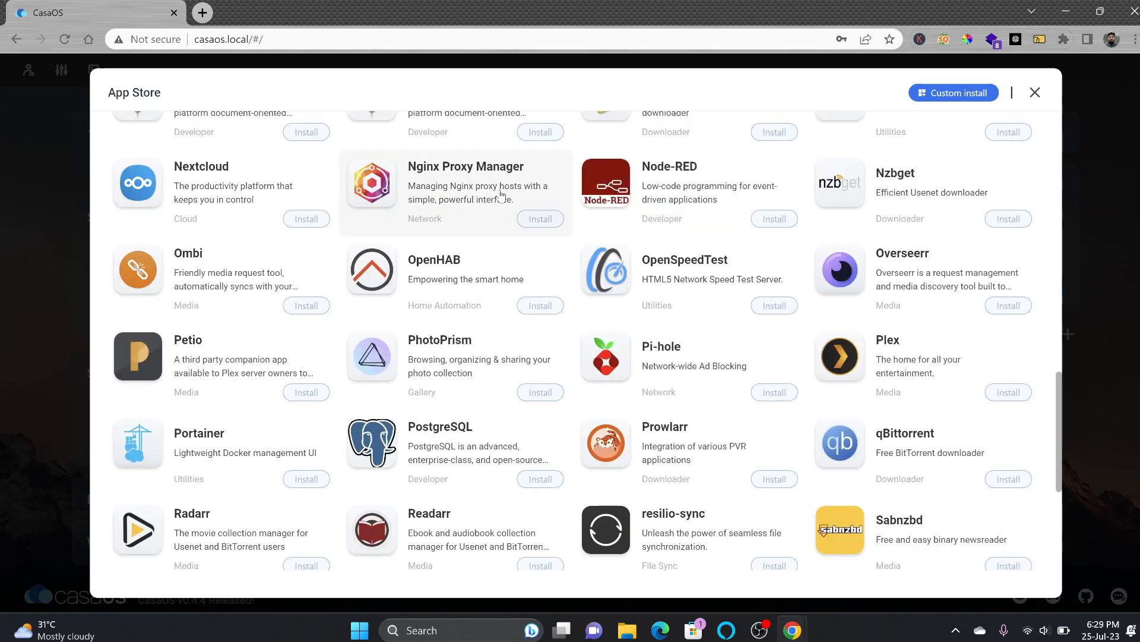
pyautogui.moveTo(472, 278)
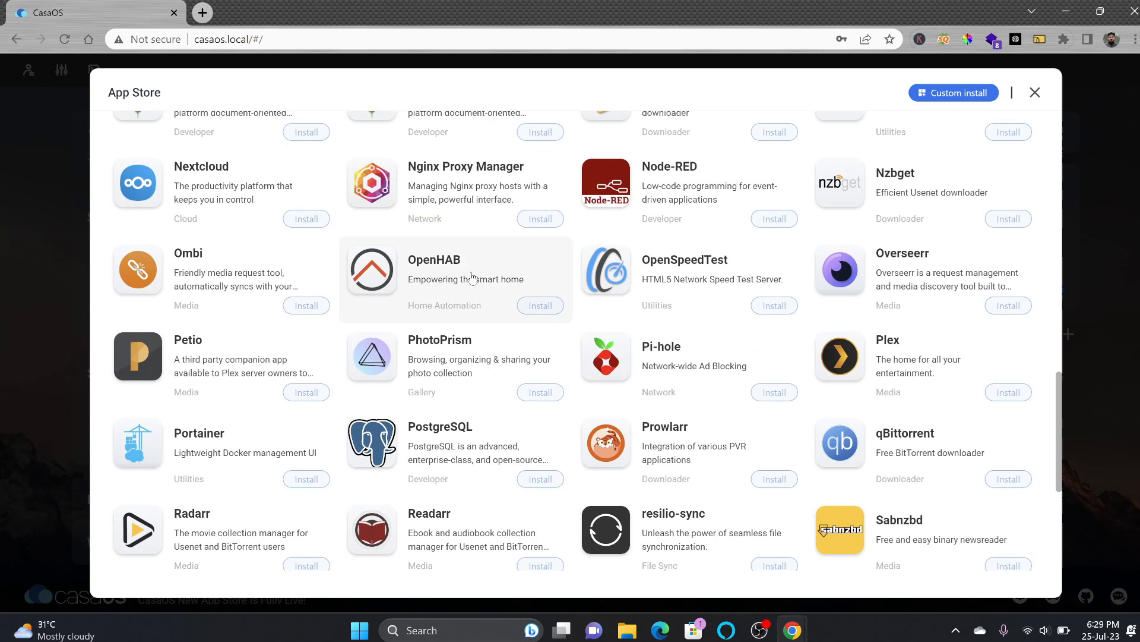
pyautogui.moveTo(226, 188)
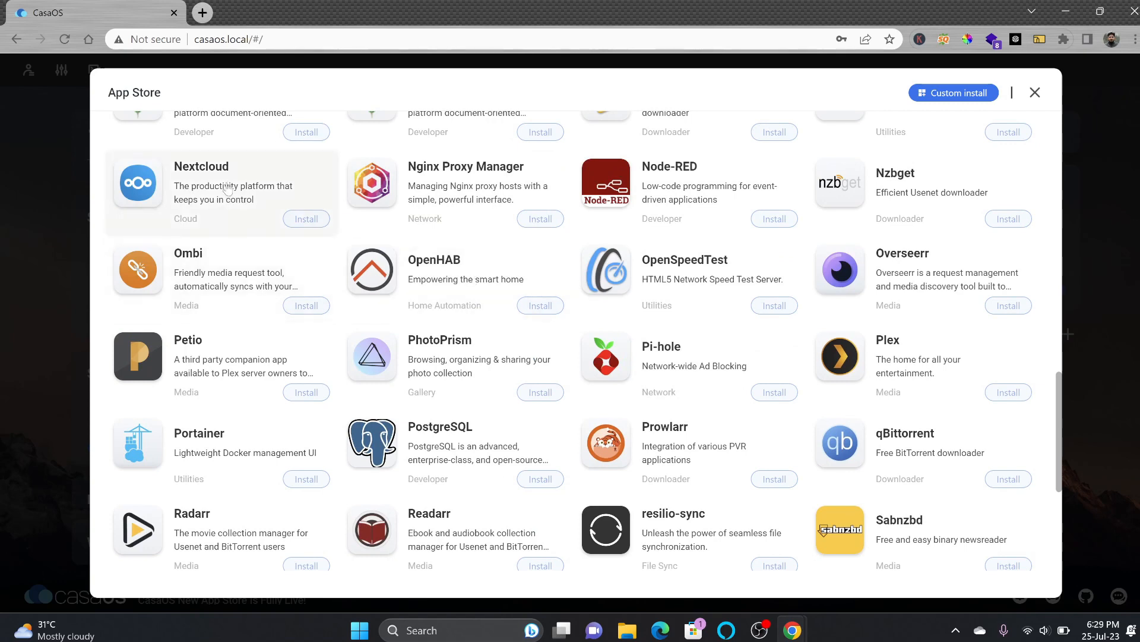
pyautogui.scroll(3)
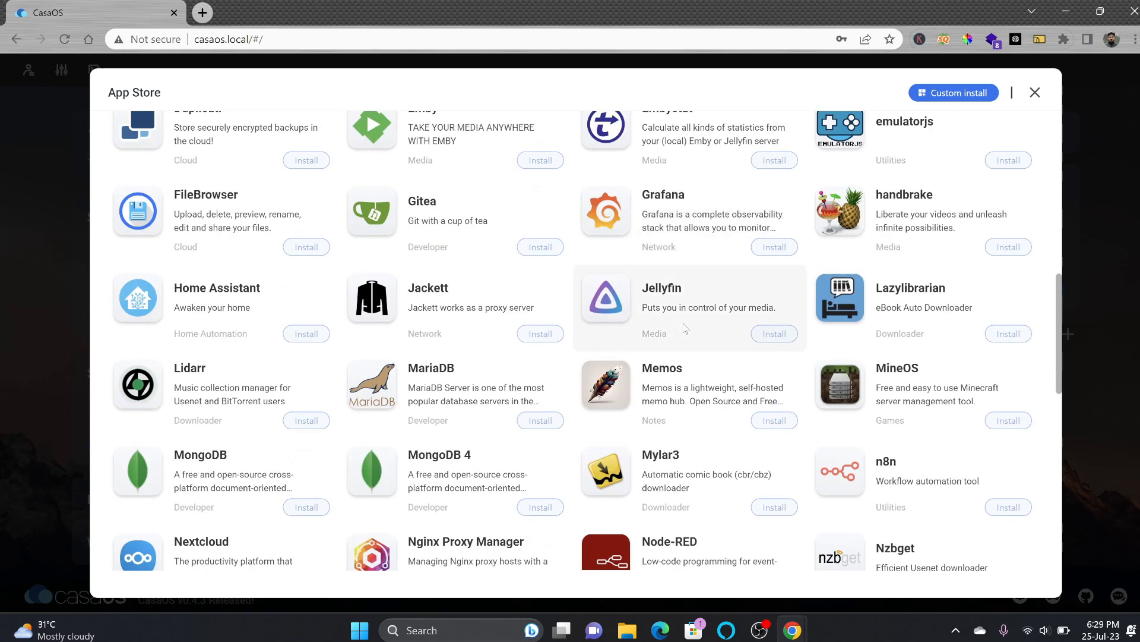
pyautogui.scroll(3)
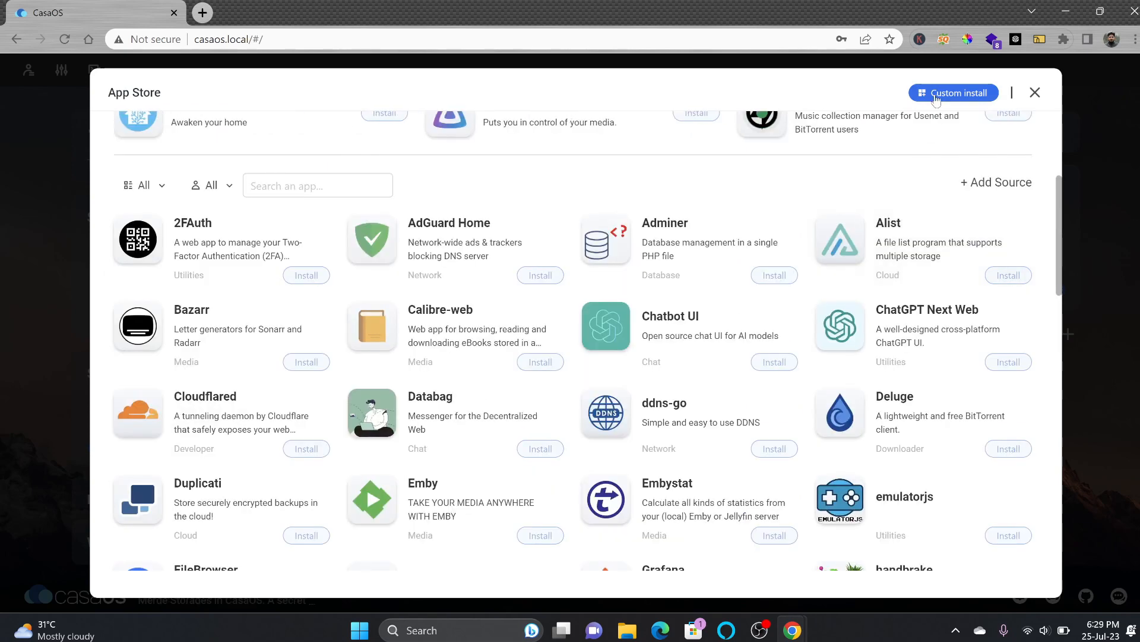
# - Dismiss the manual install form, then install Home Assistant from the App Store
pyautogui.click(953, 93)
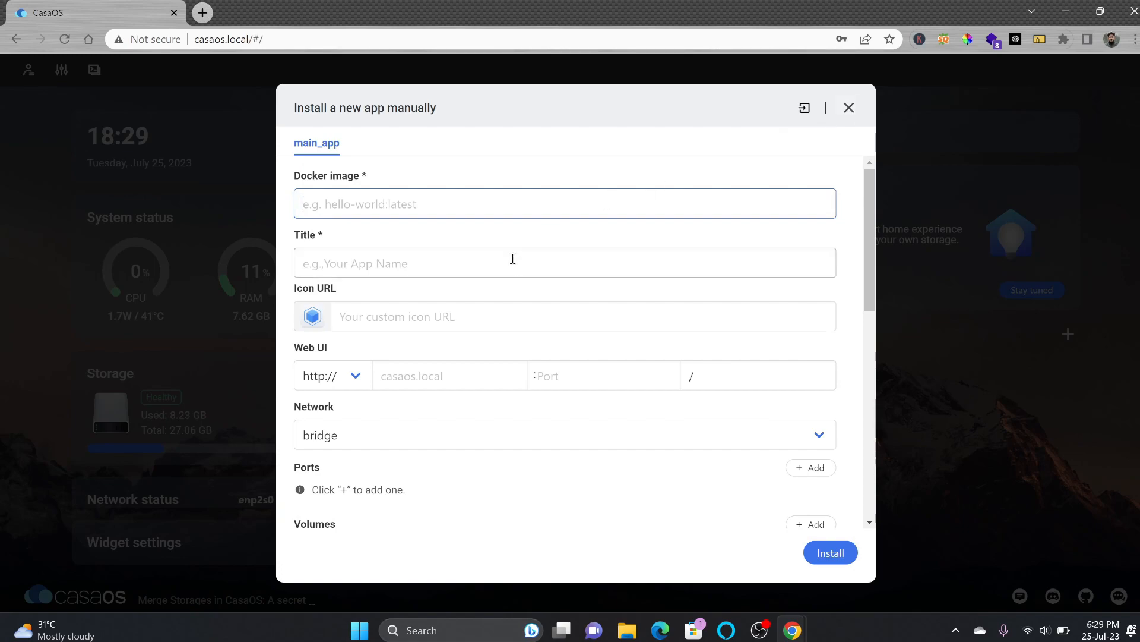
pyautogui.click(848, 107)
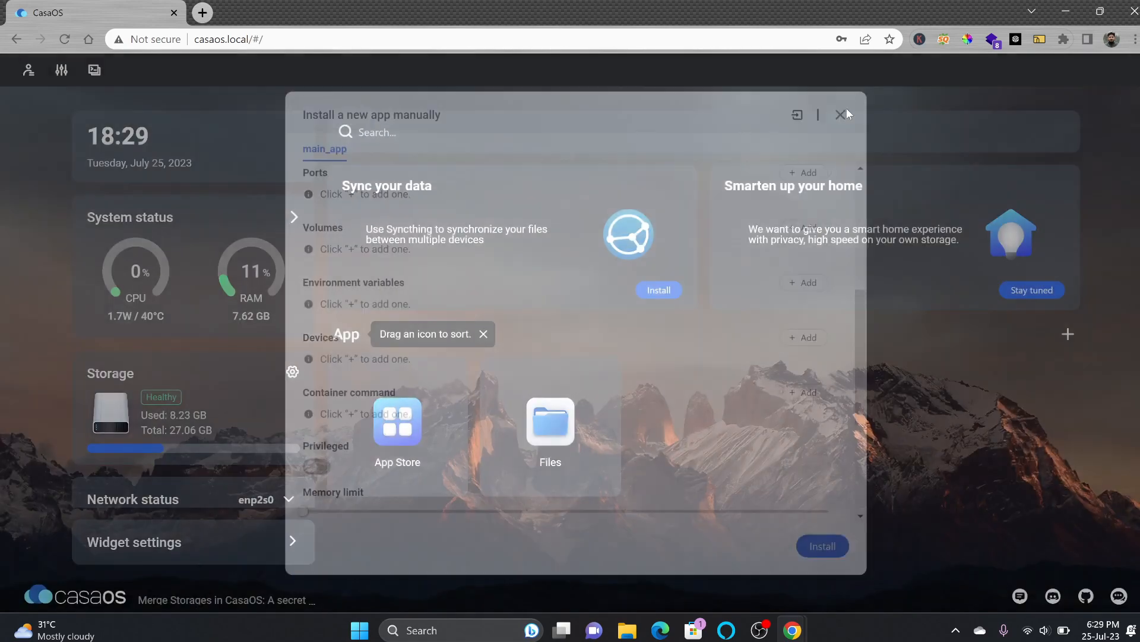
pyautogui.click(397, 421)
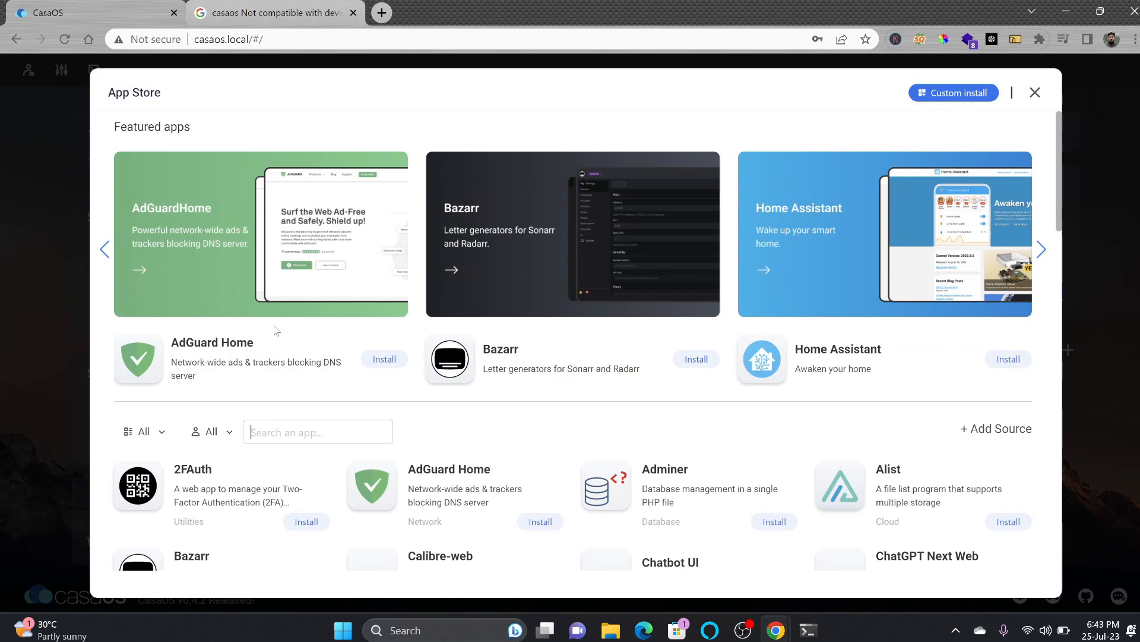
pyautogui.scroll(-3)
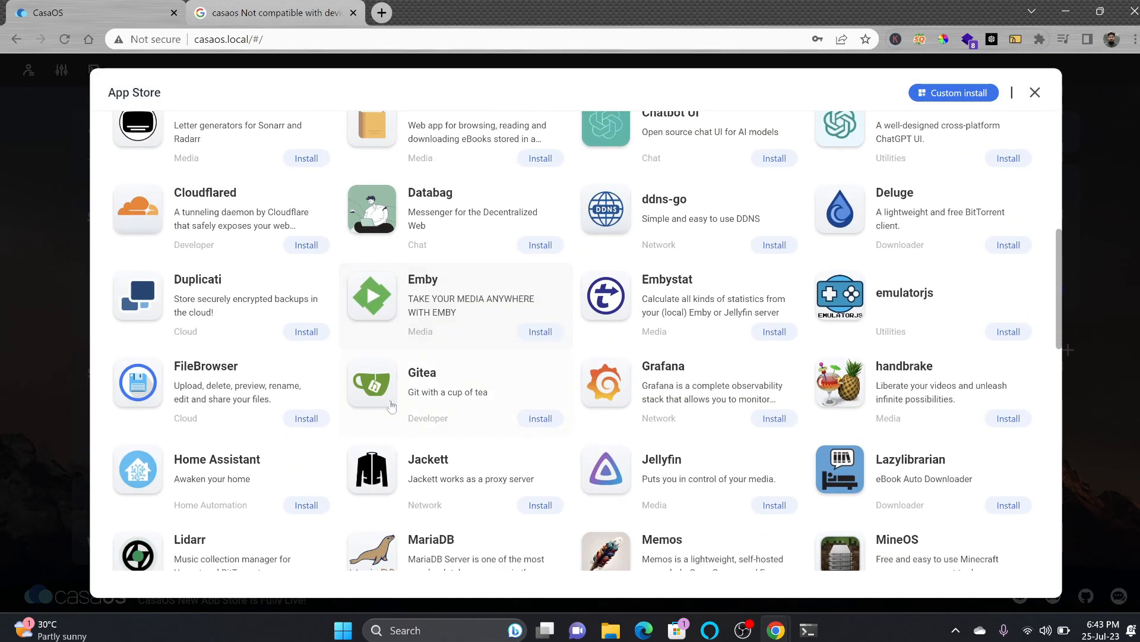
pyautogui.click(216, 459)
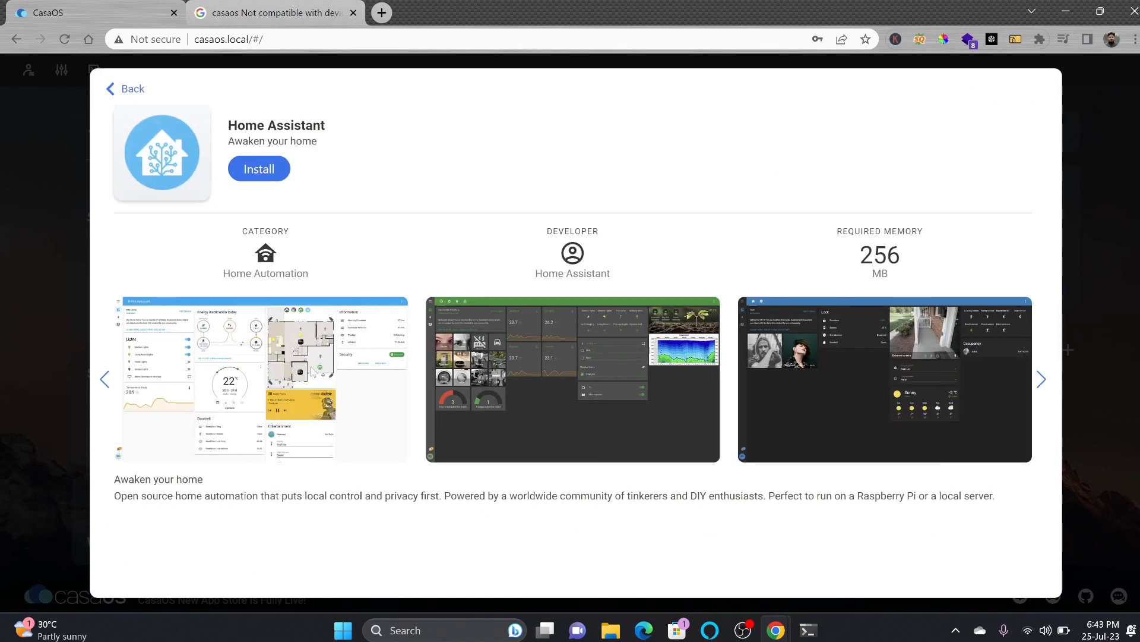
pyautogui.click(258, 168)
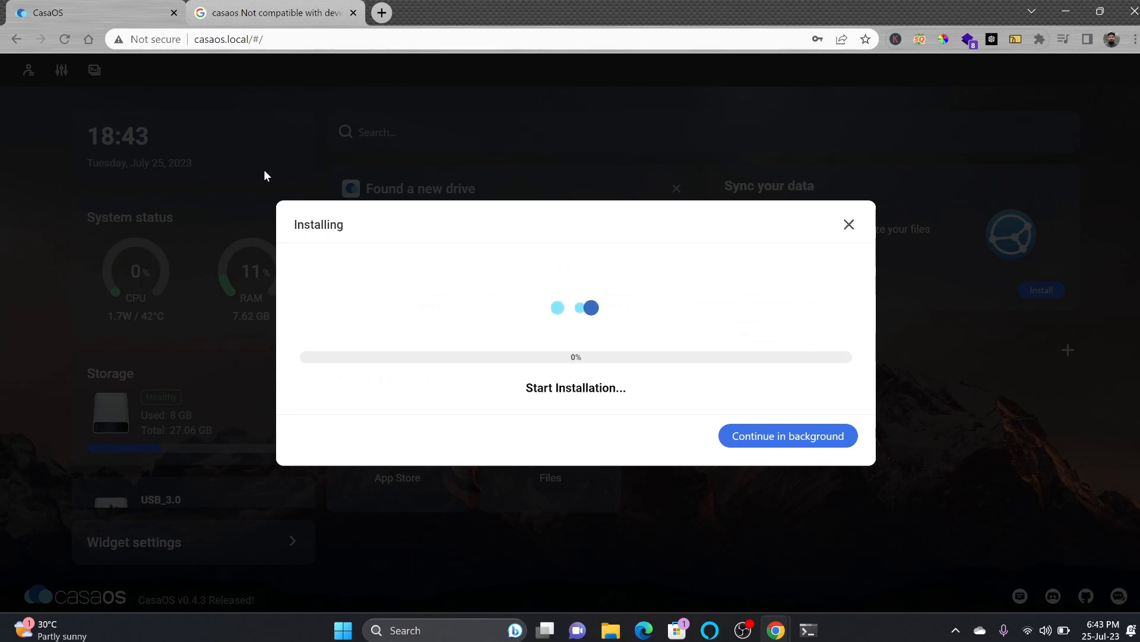
pyautogui.click(787, 435)
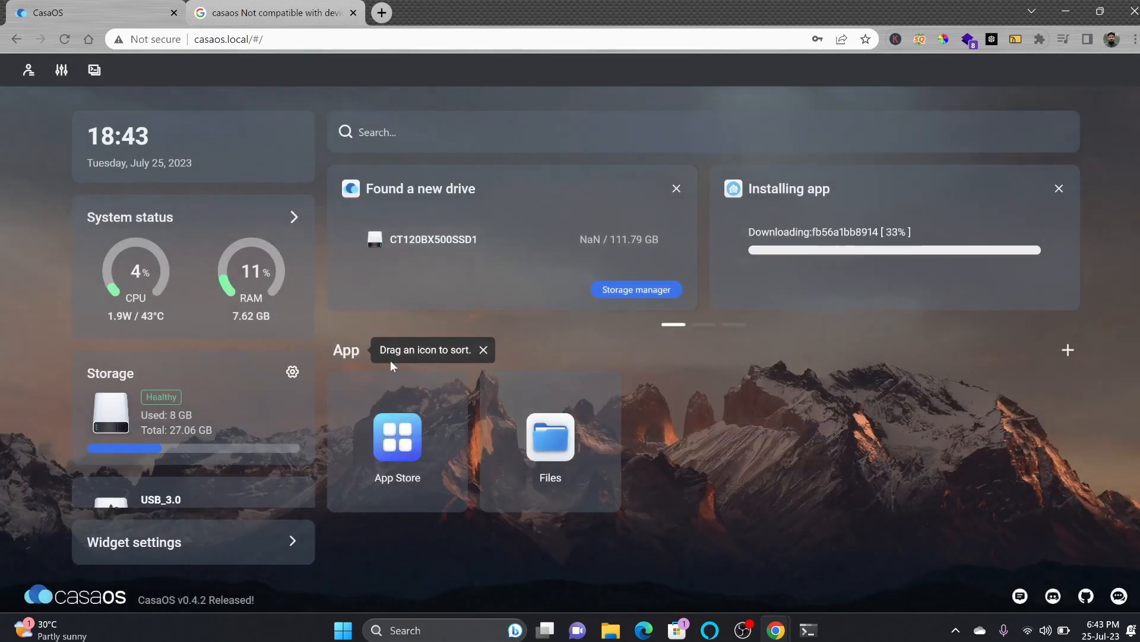
# - Launch the installed Pi-hole past the default password tip to its login page
pyautogui.click(397, 438)
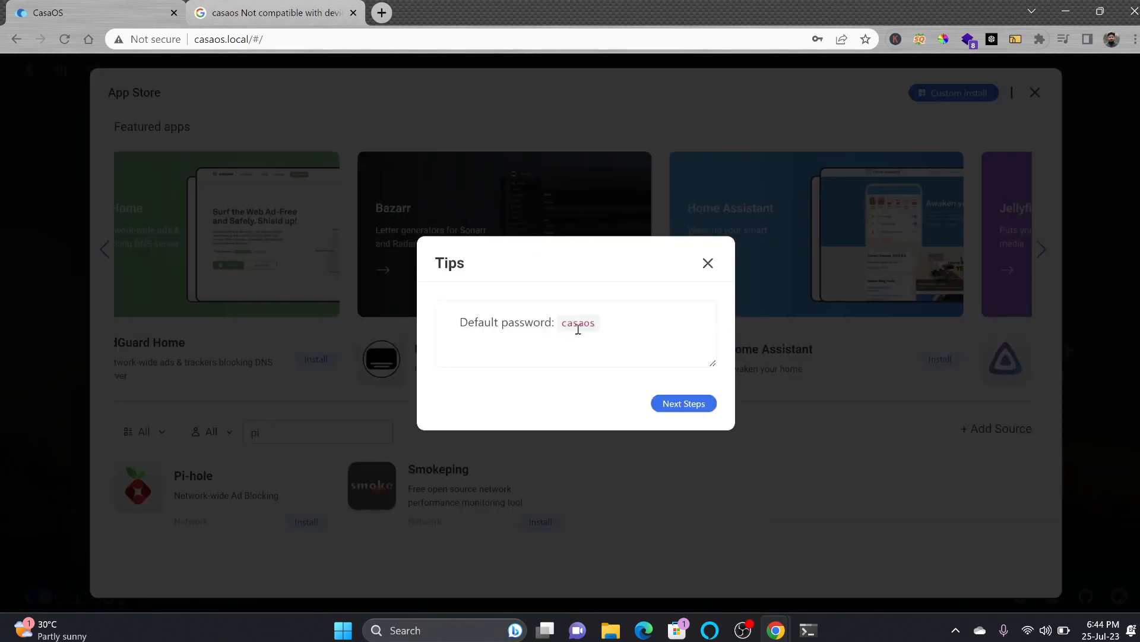
pyautogui.click(682, 403)
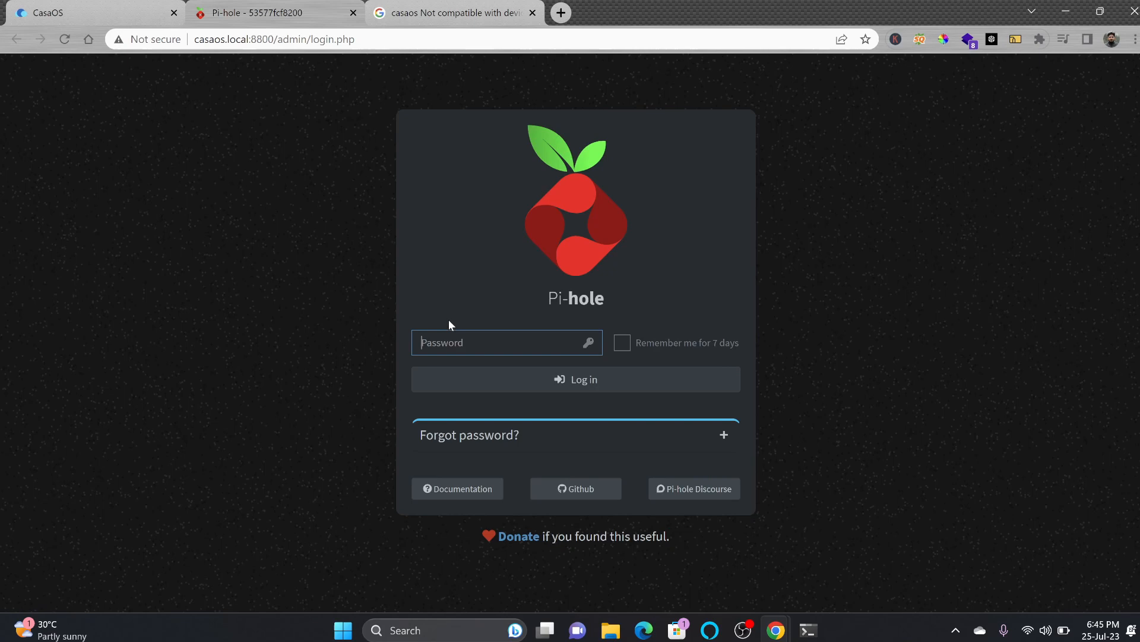
pyautogui.click(575, 379)
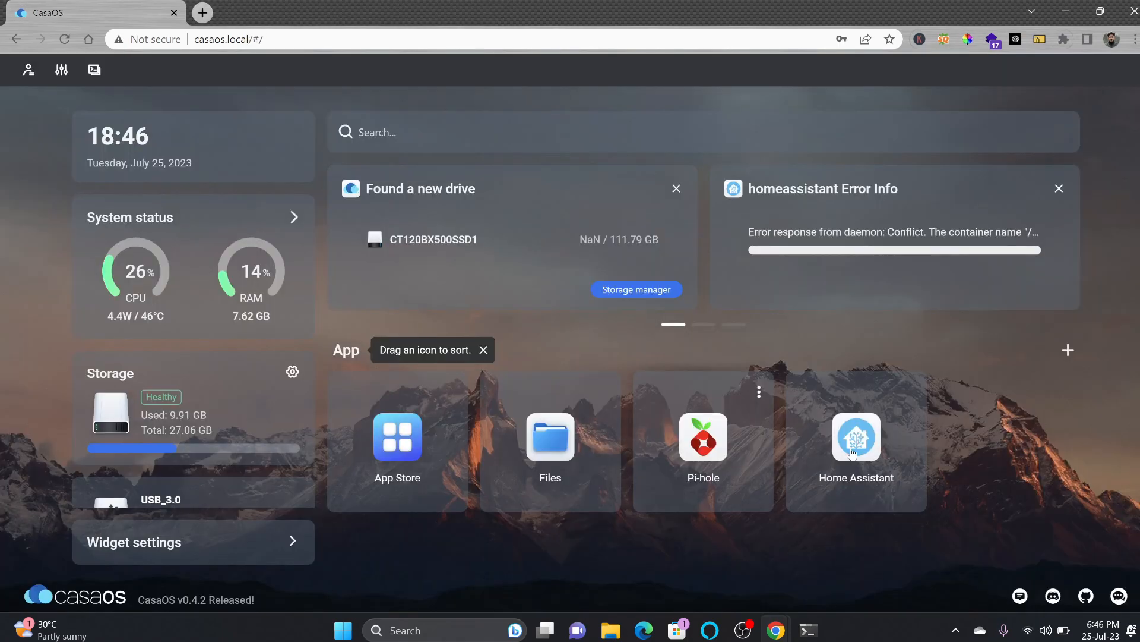
# - Install Nextcloud and Jellyfin from the App Store and return to the dashboard
pyautogui.click(397, 438)
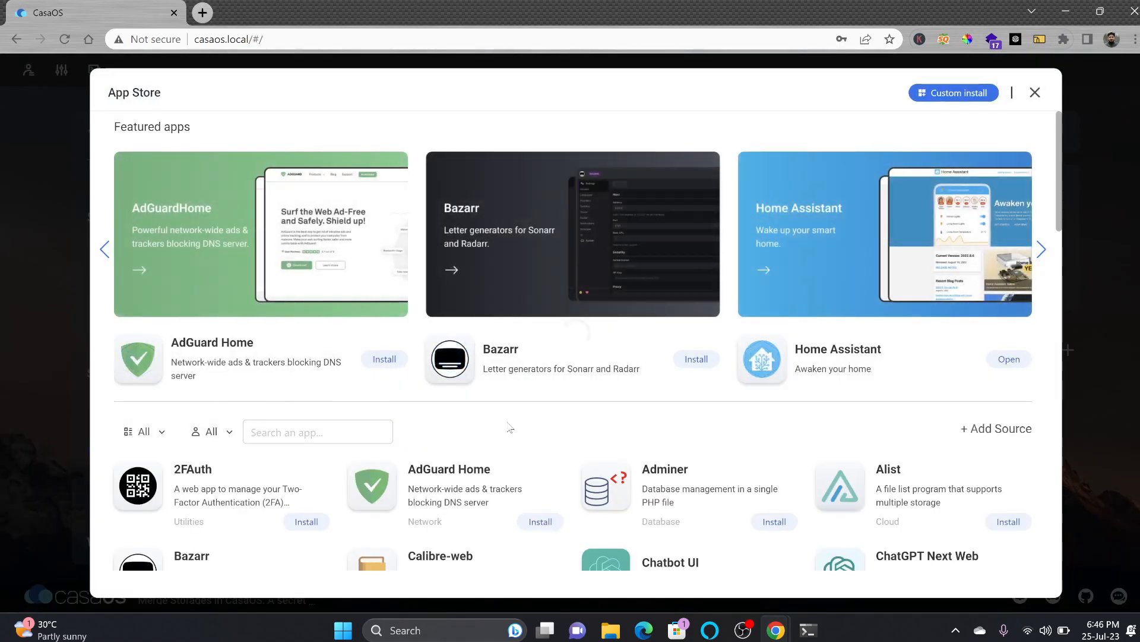
pyautogui.scroll(-3)
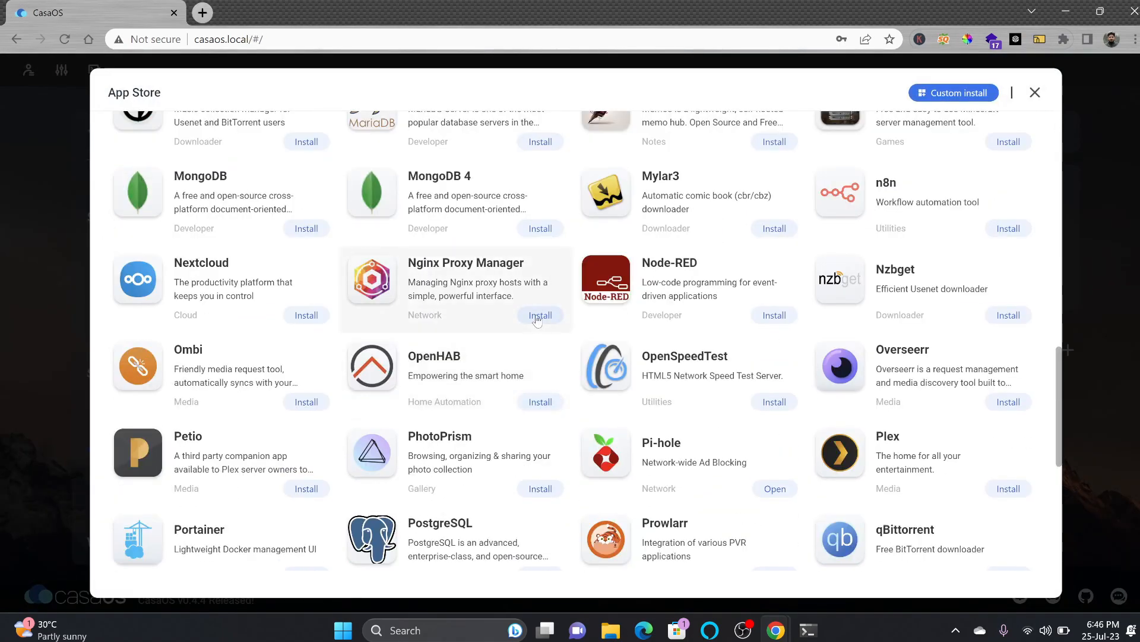
pyautogui.scroll(-3)
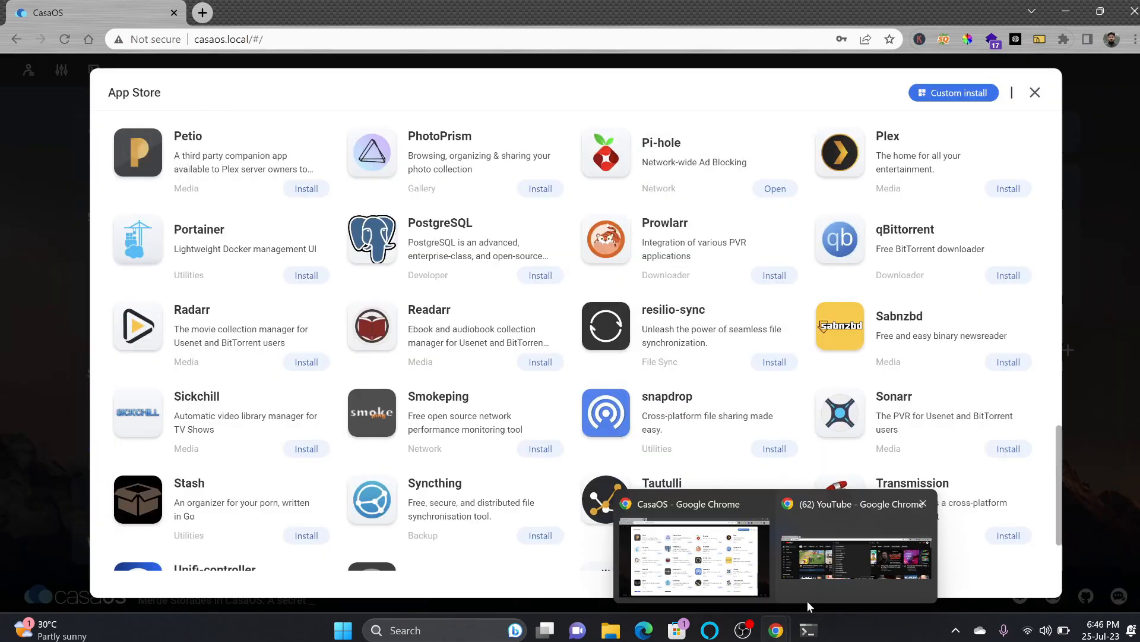
pyautogui.click(1034, 93)
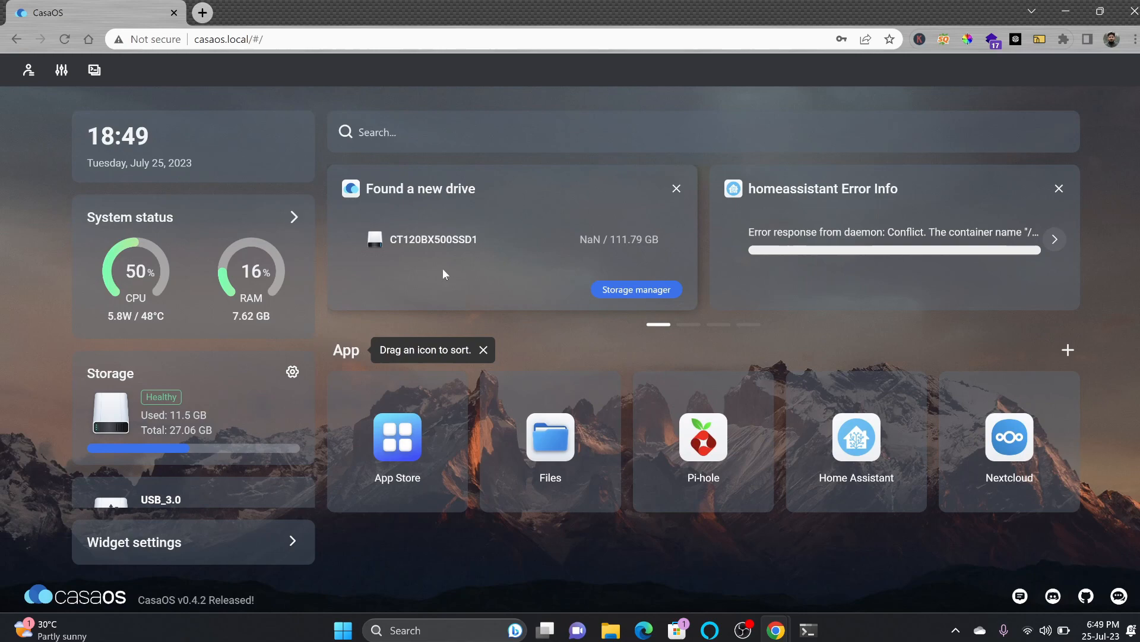
pyautogui.scroll(-3)
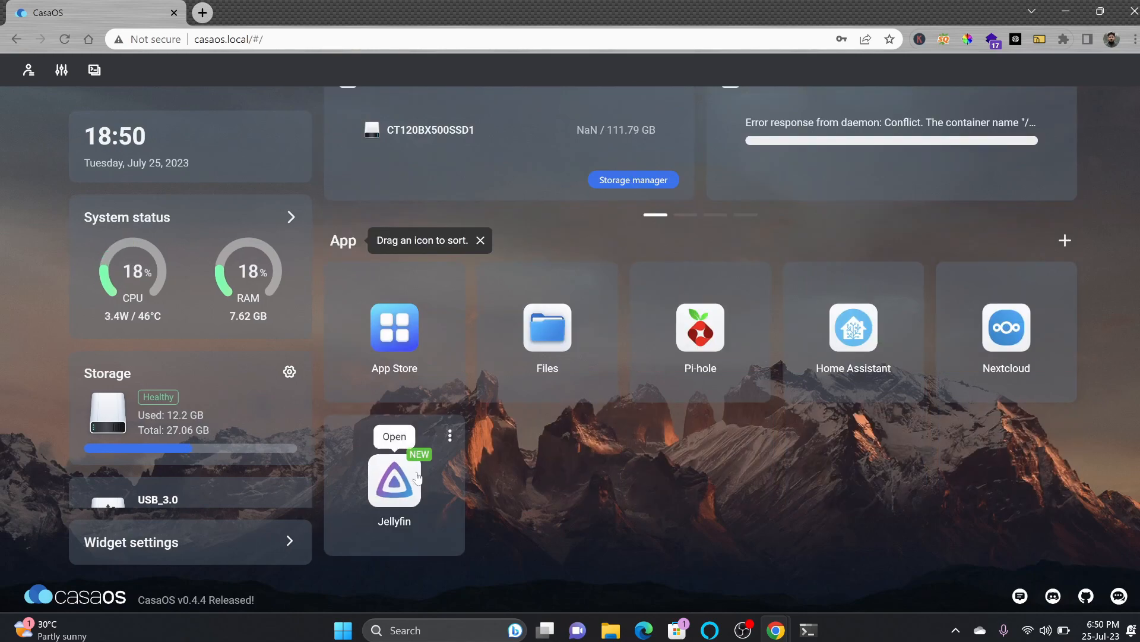
# - Sign in to Jellyfin with username and password, reaching its empty home page
pyautogui.click(393, 436)
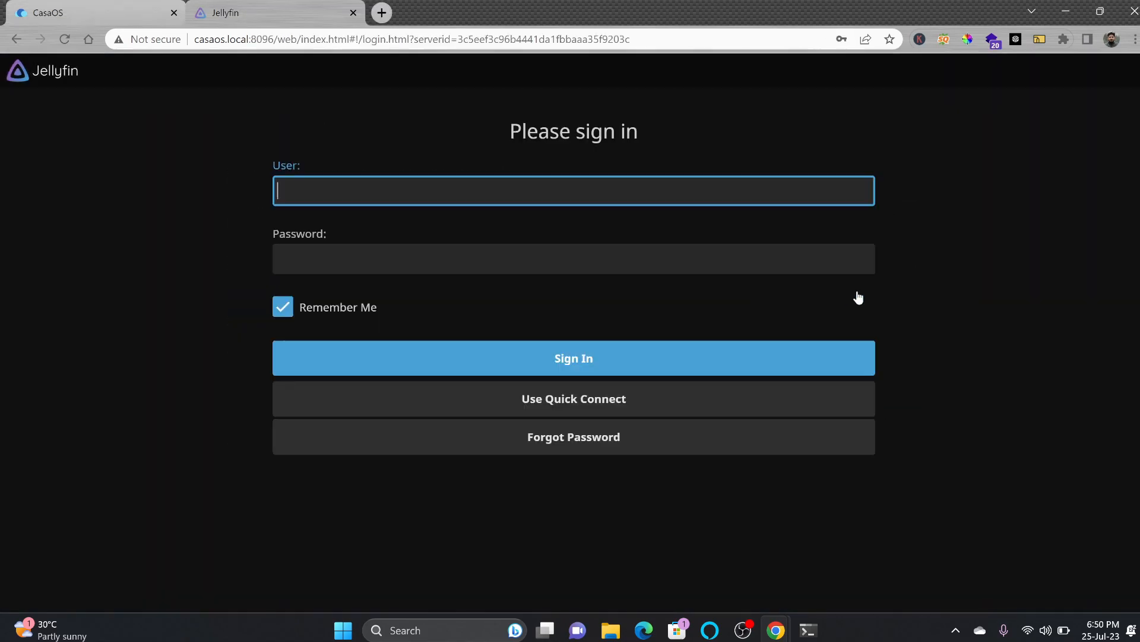
pyautogui.write('amjid')
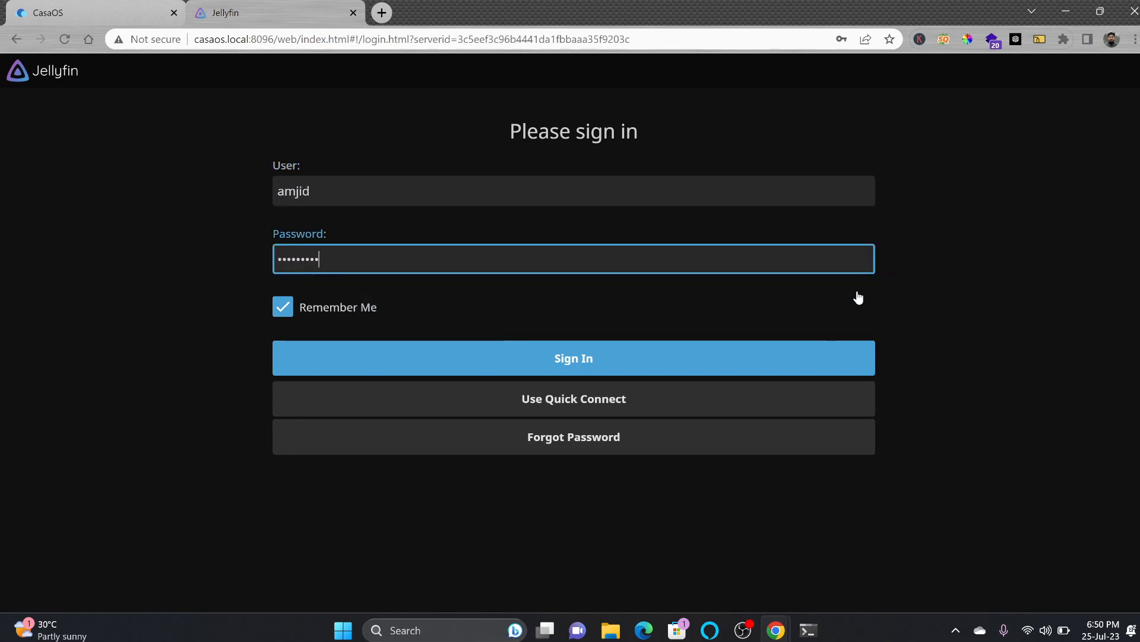
pyautogui.click(573, 358)
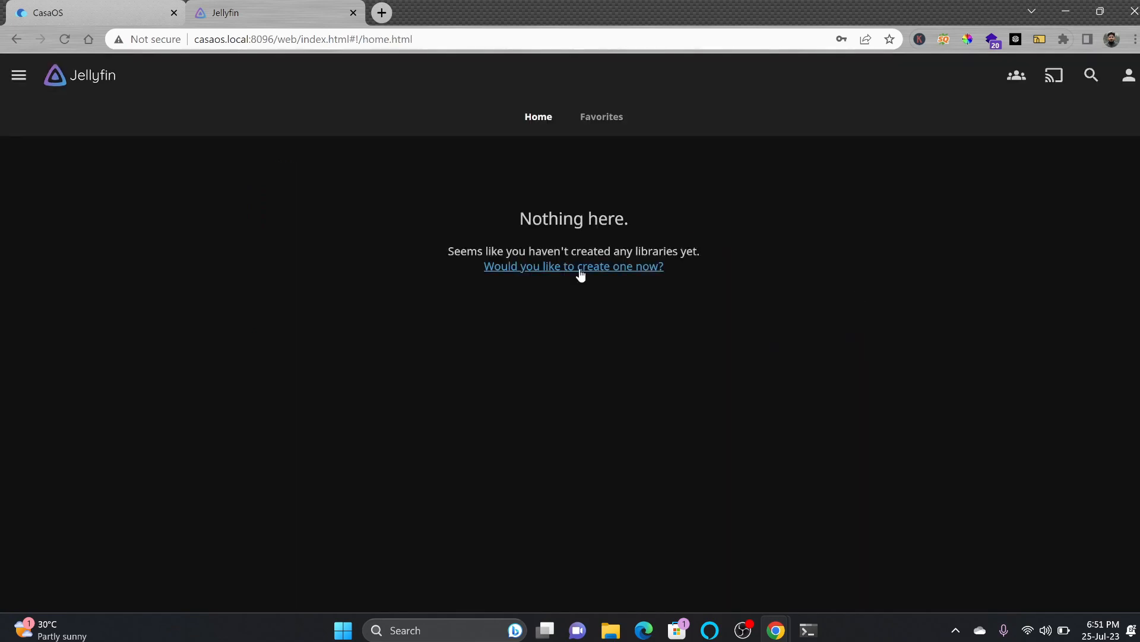
pyautogui.moveTo(229, 39)
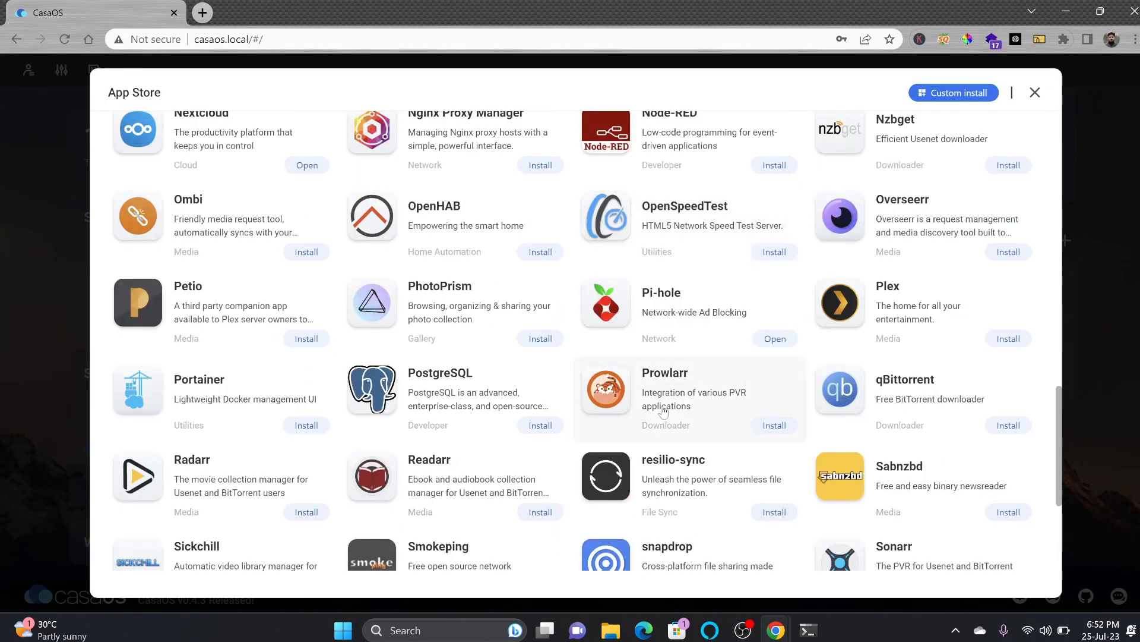
# - Install Cloudflared from the App Store and return to the CasaOS dashboard
pyautogui.scroll(-3)
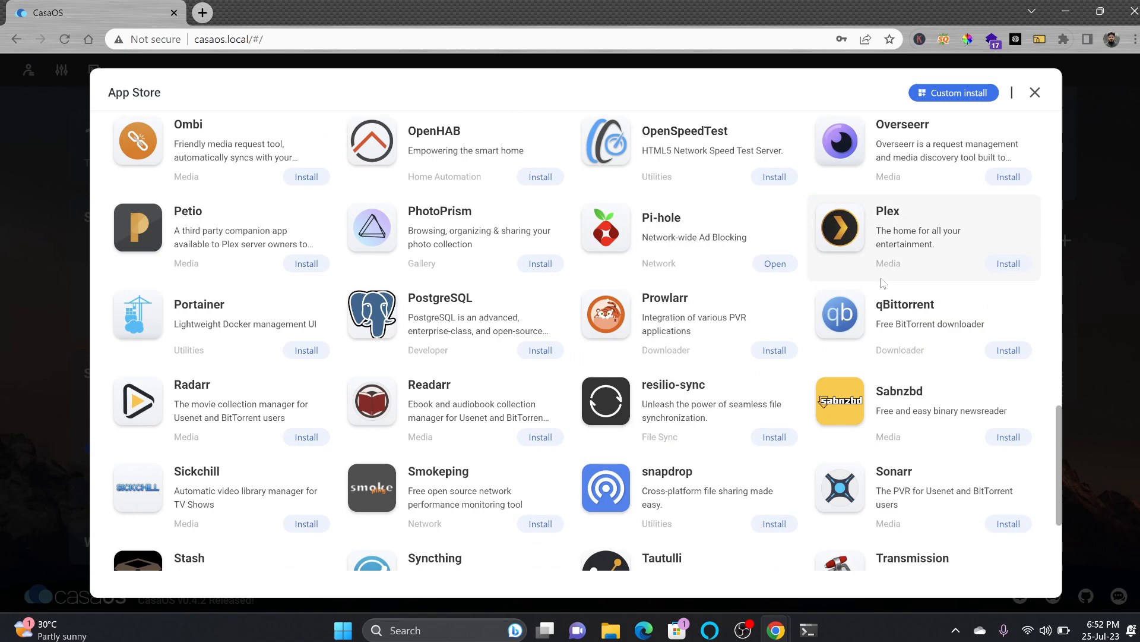
pyautogui.moveTo(254, 345)
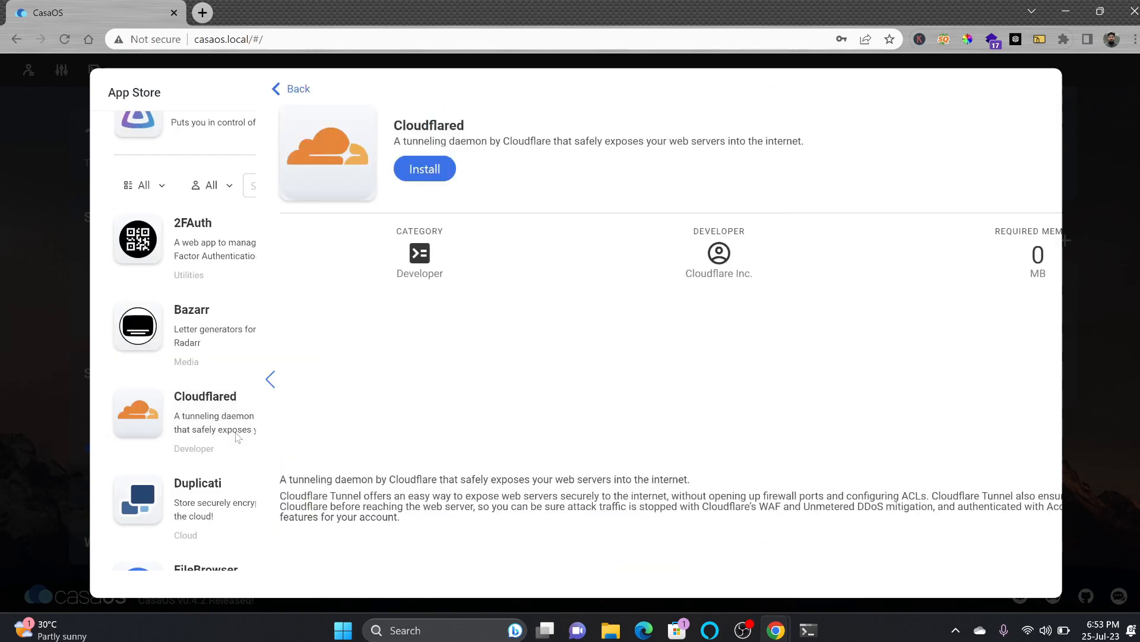
pyautogui.click(271, 379)
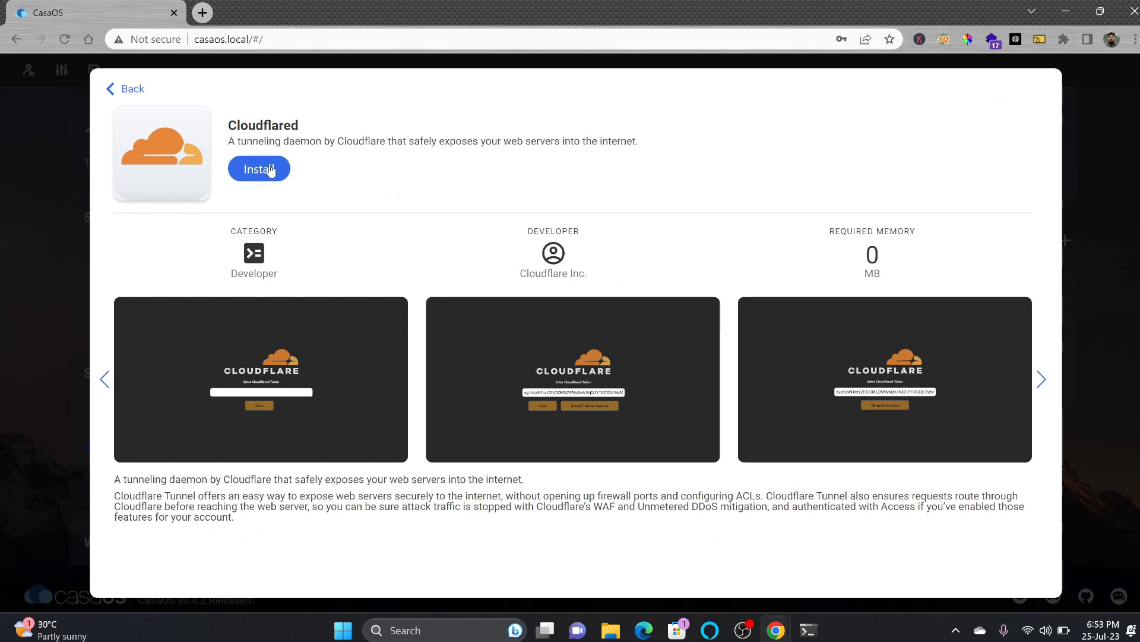
pyautogui.click(258, 169)
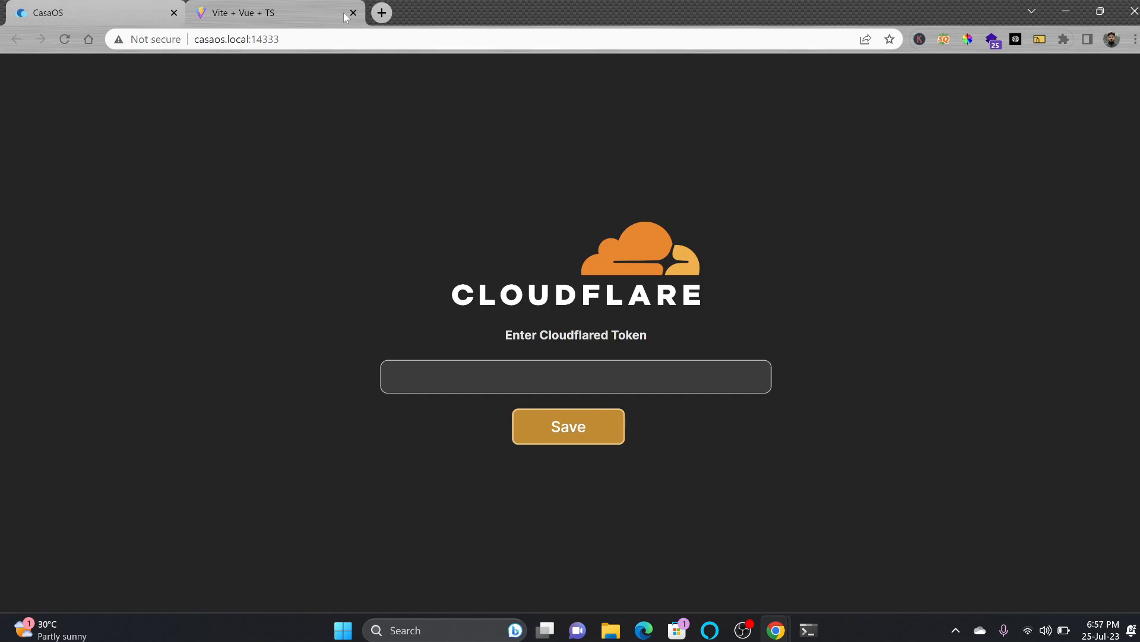
pyautogui.click(353, 12)
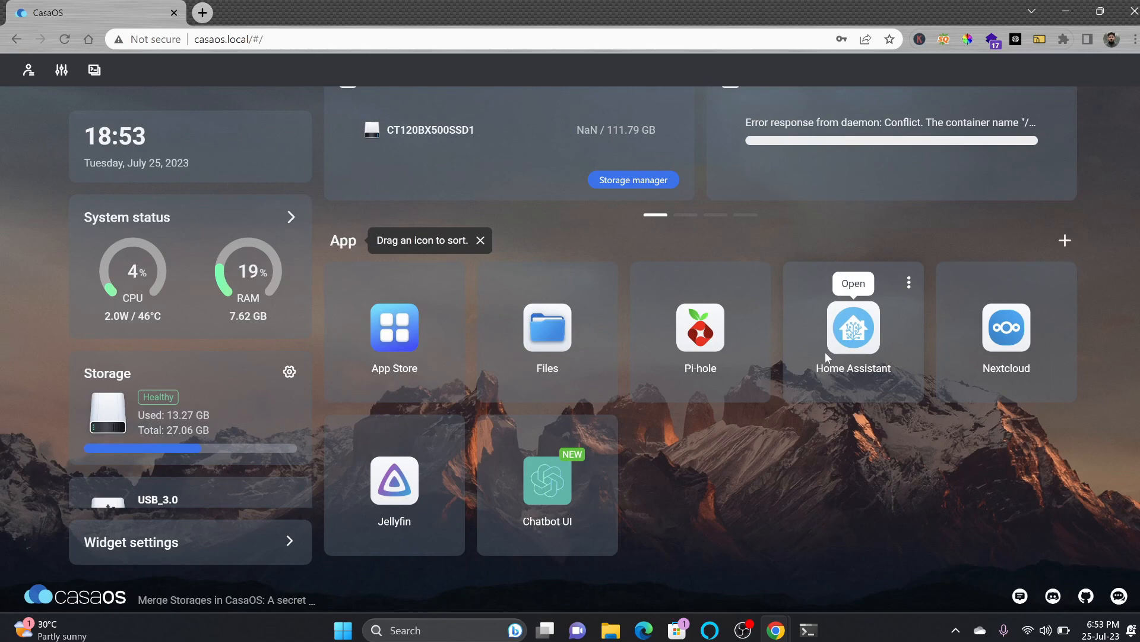
# - Complete Home Assistant onboarding and reach its integrations page with weather and Sun
pyautogui.click(853, 284)
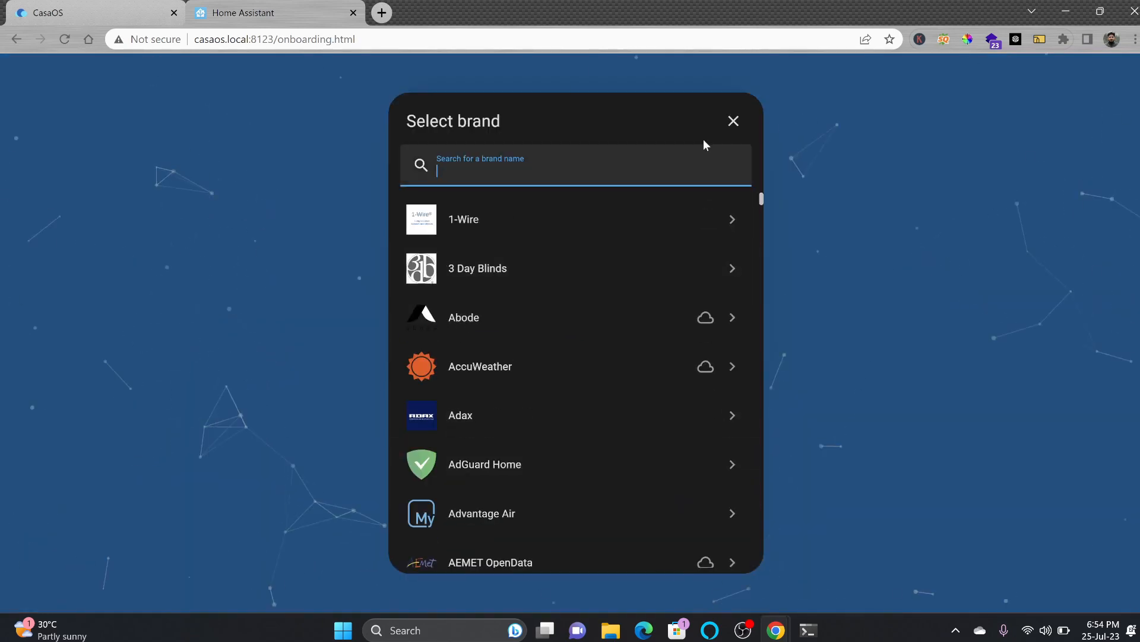
pyautogui.write('ewe')
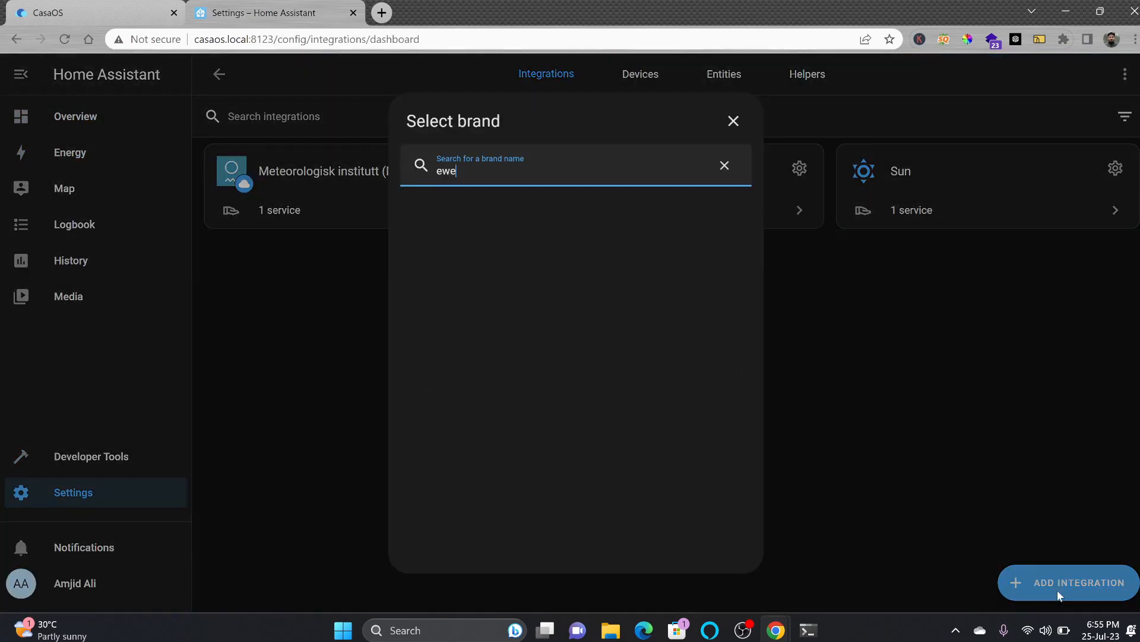
pyautogui.click(724, 165)
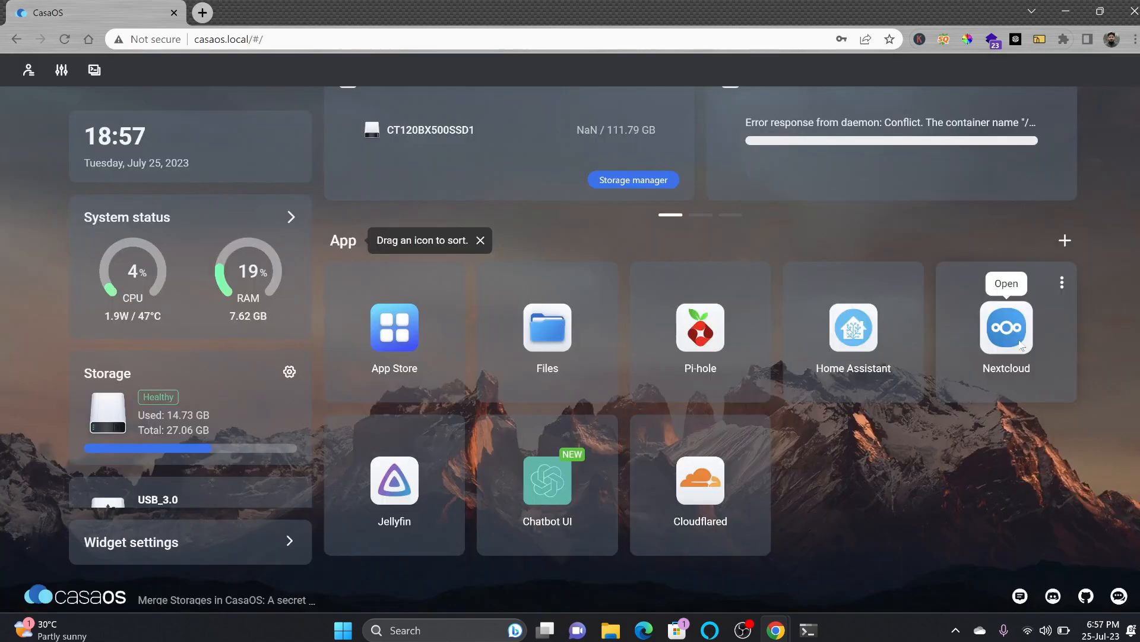
# - Reach the Nextcloud dashboard past its Hub welcome screen, then return to the CasaOS dashboard
pyautogui.click(1006, 283)
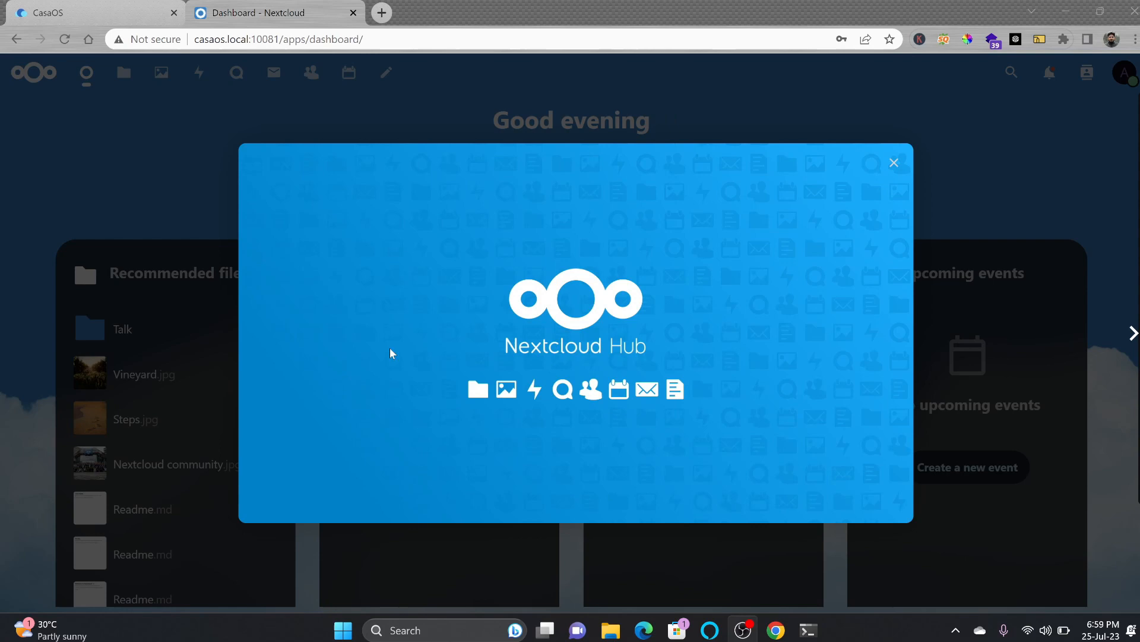
pyautogui.moveTo(813, 216)
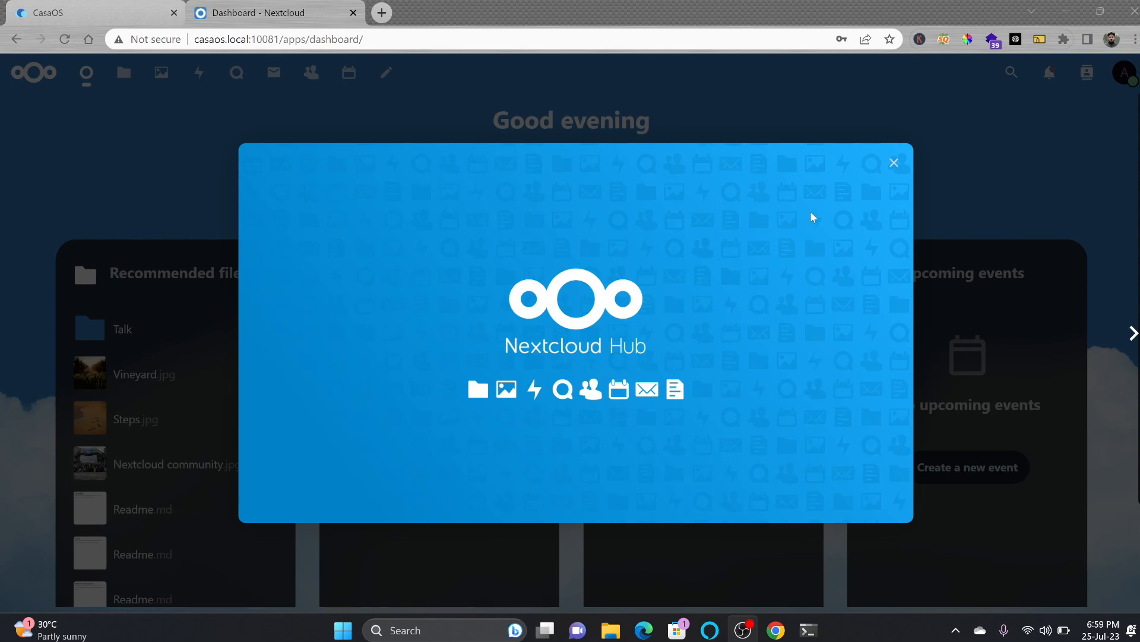
pyautogui.click(893, 163)
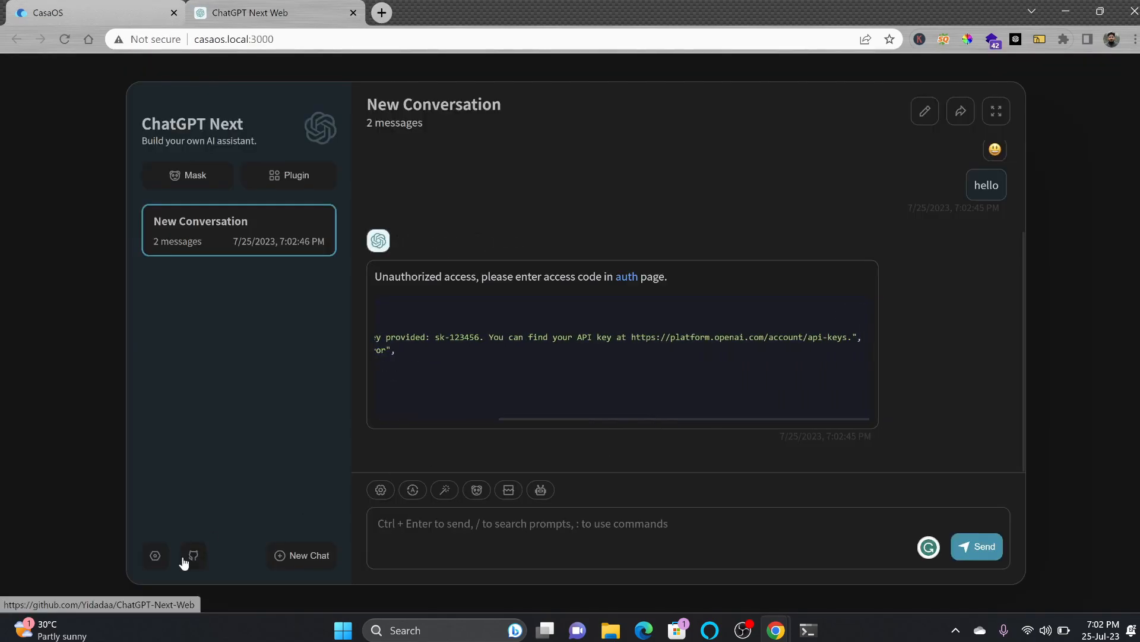
pyautogui.click(155, 555)
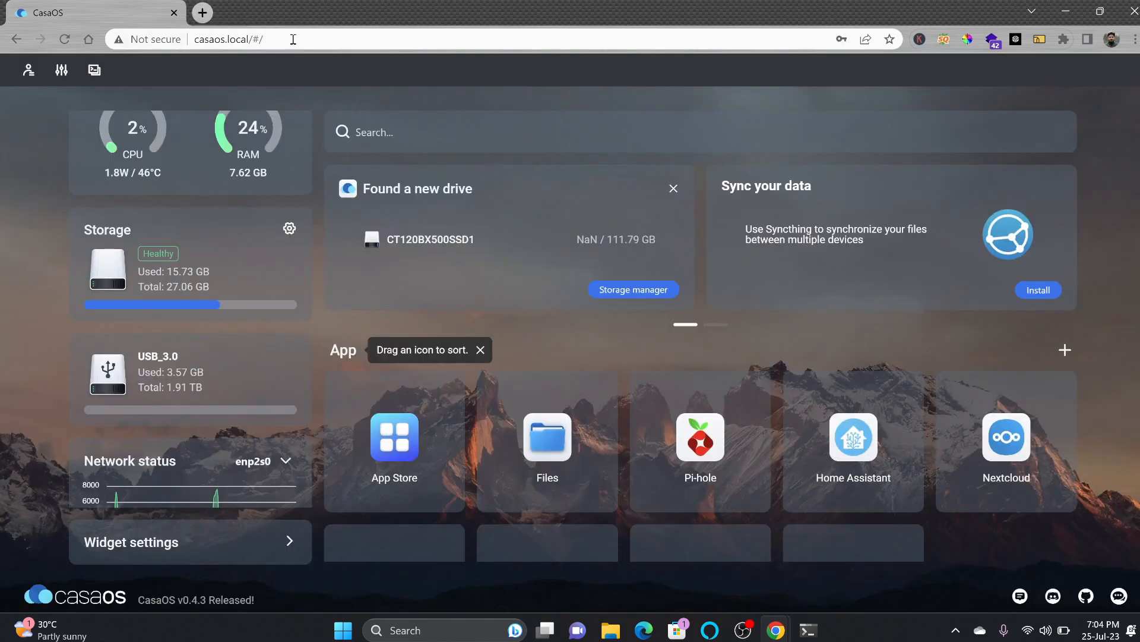
pyautogui.scroll(-3)
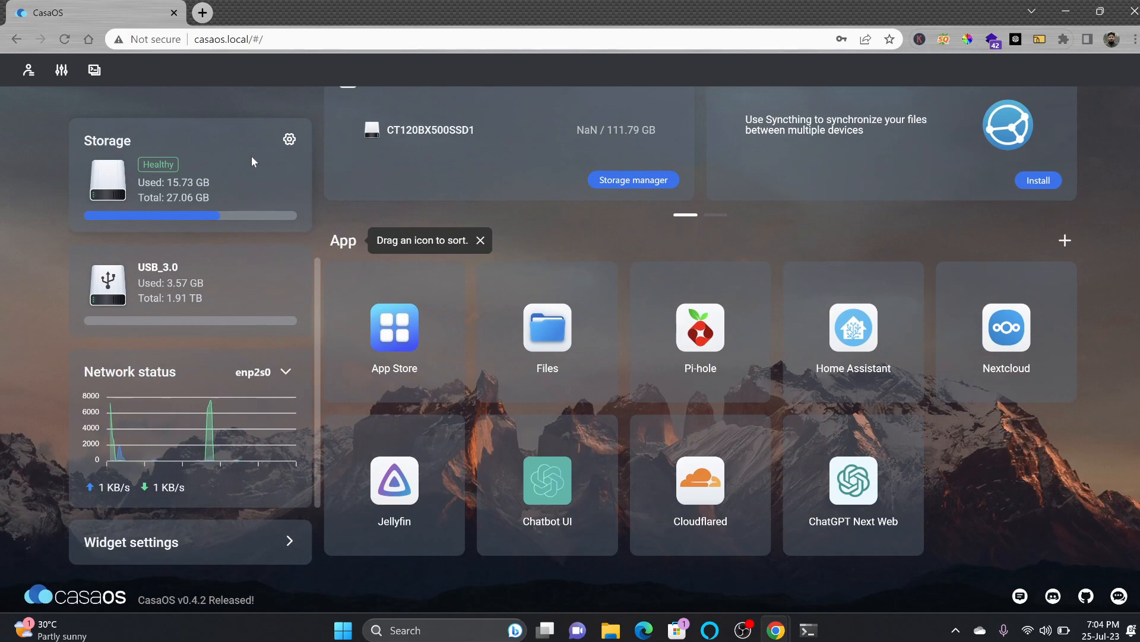
pyautogui.moveTo(804, 277)
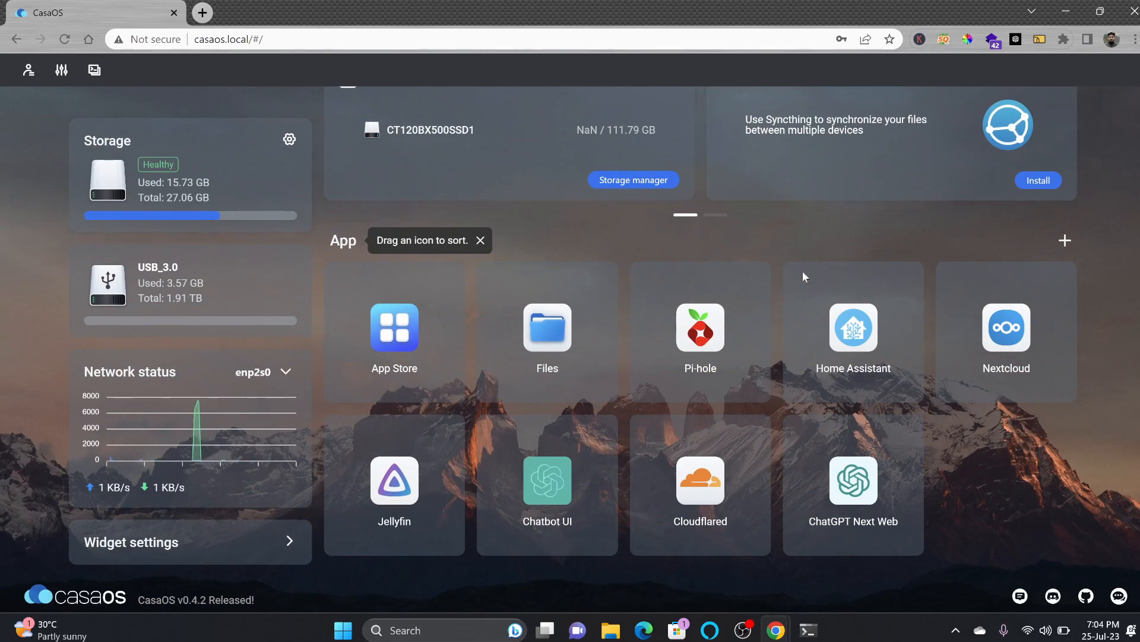